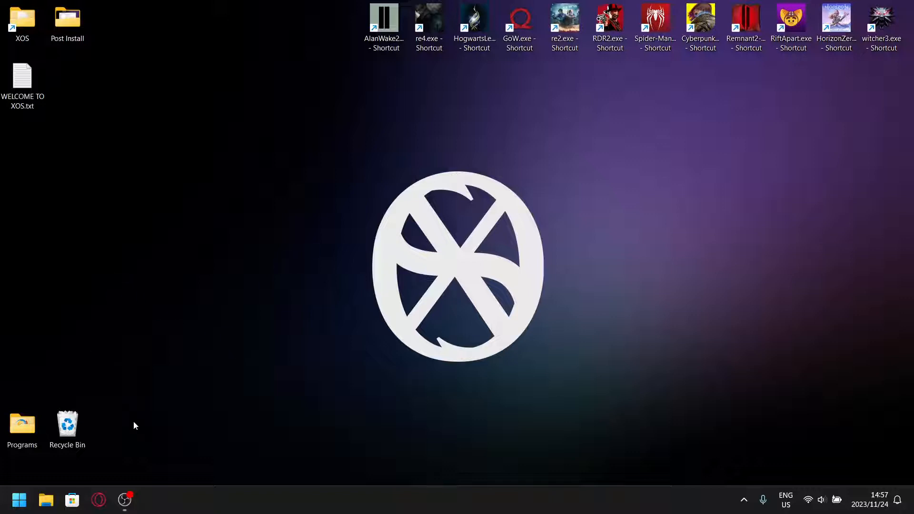
mouse_move(138, 305)
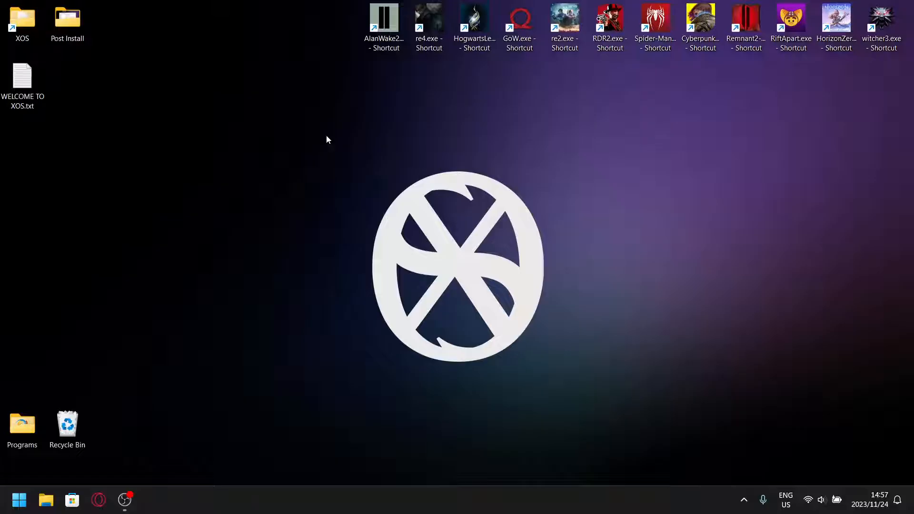
Browse the XOS folder and its 1-setup-gpu-drivers subfolder, then close the folder window.
double_click(66, 17)
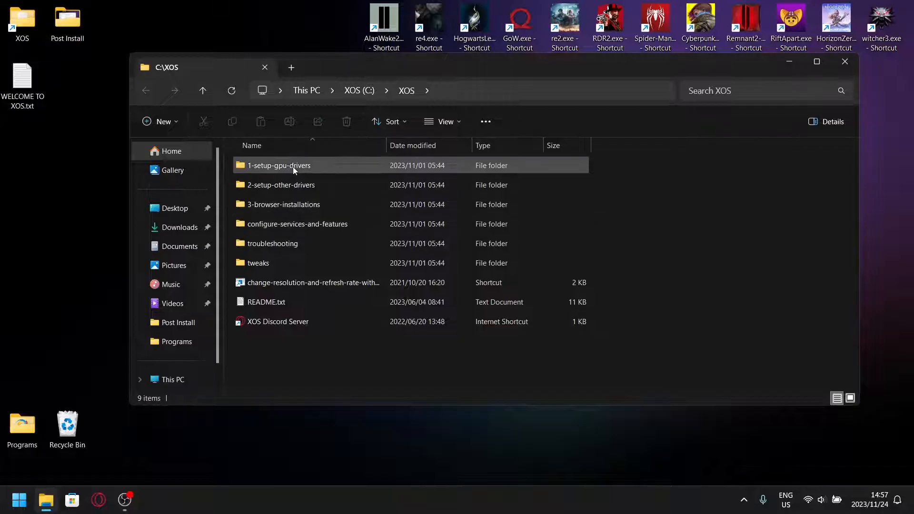
double_click(279, 165)
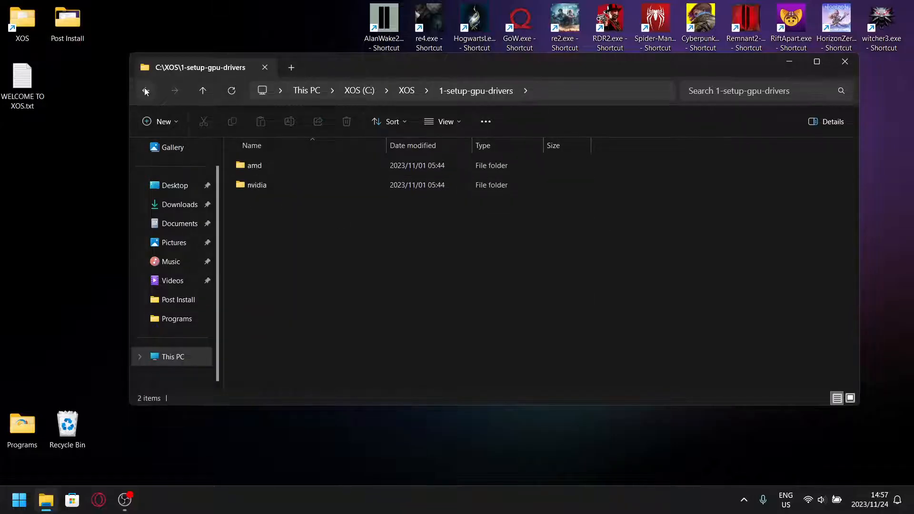
click(146, 91)
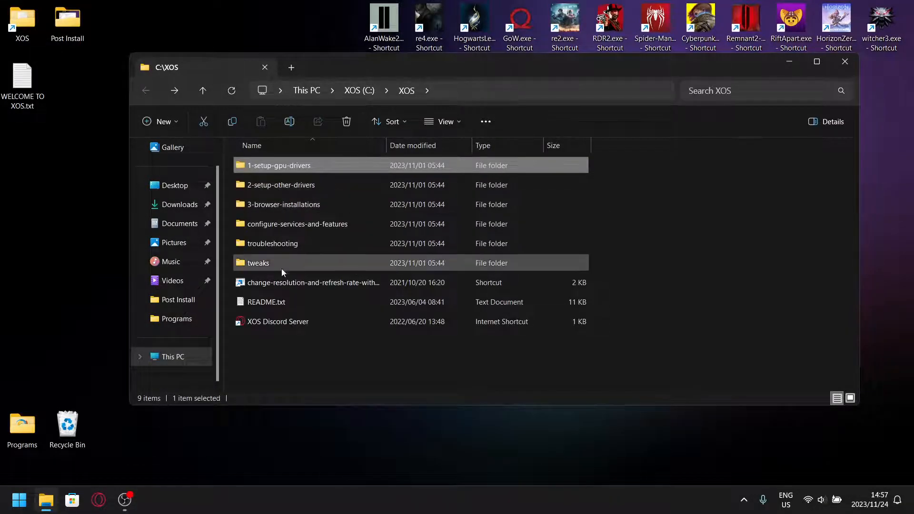
double_click(266, 301)
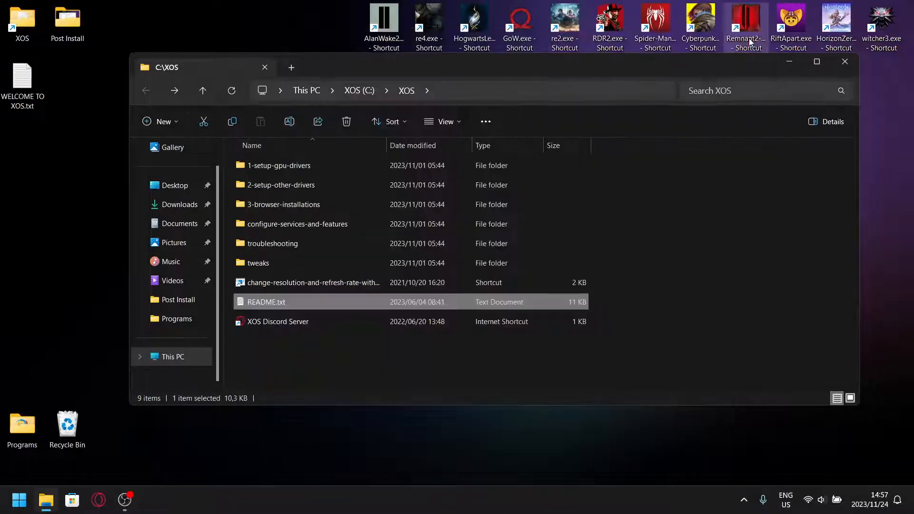
mouse_move(307, 184)
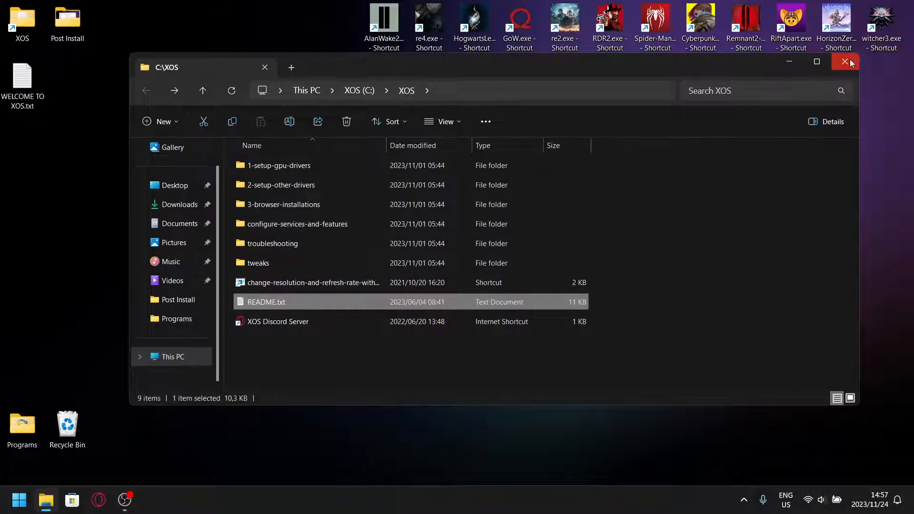
click(845, 62)
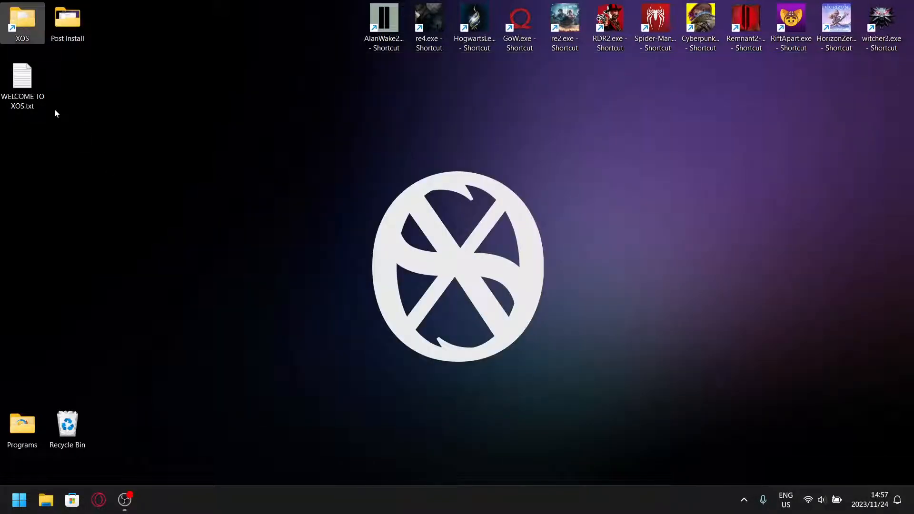
Read the WELCOME TO XOS.txt note and close it.
double_click(22, 74)
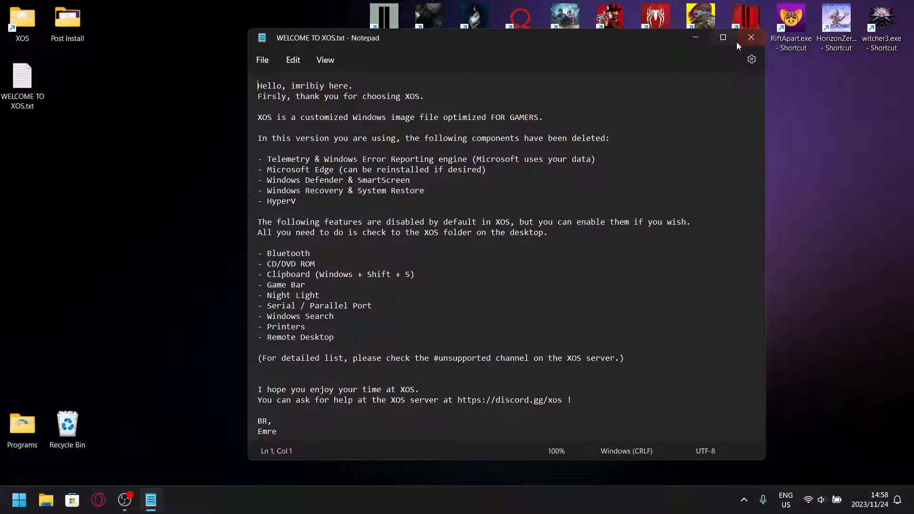
click(751, 37)
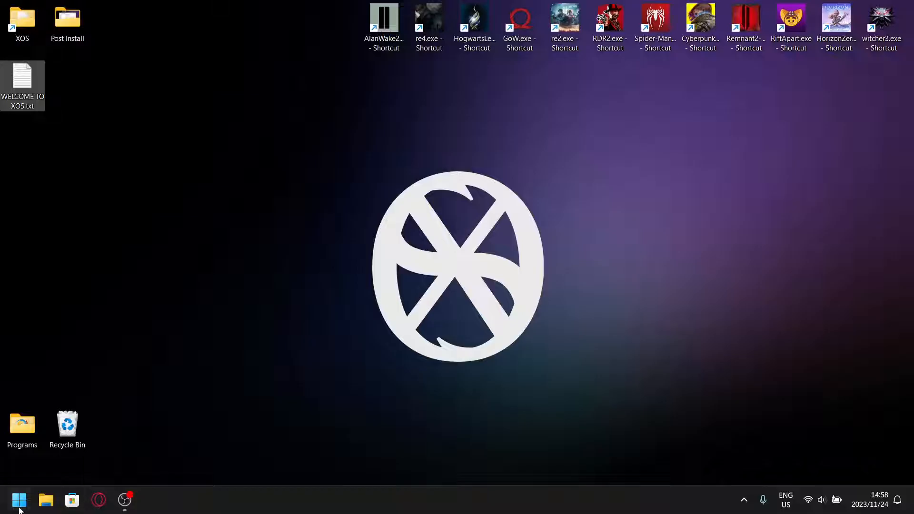
Browse the Start menu's full app list, return to pinned apps and launch Settings.
click(19, 500)
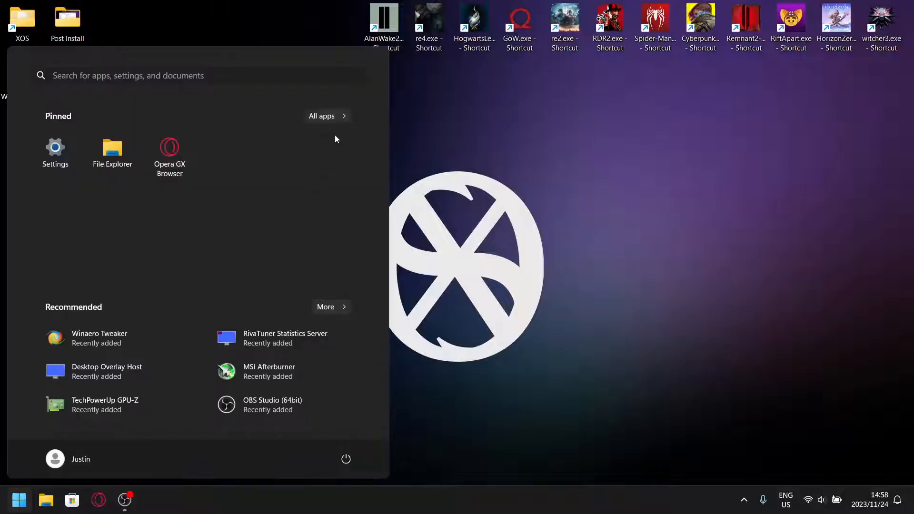
click(321, 116)
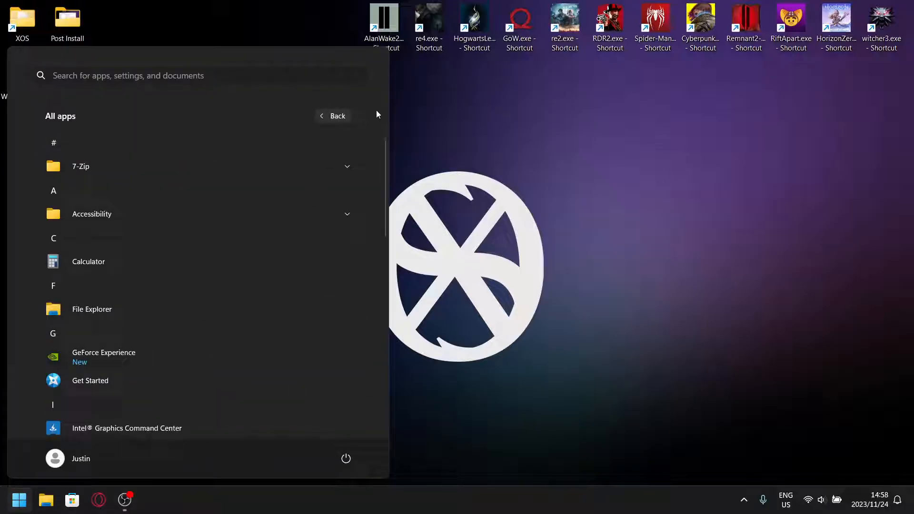
click(334, 116)
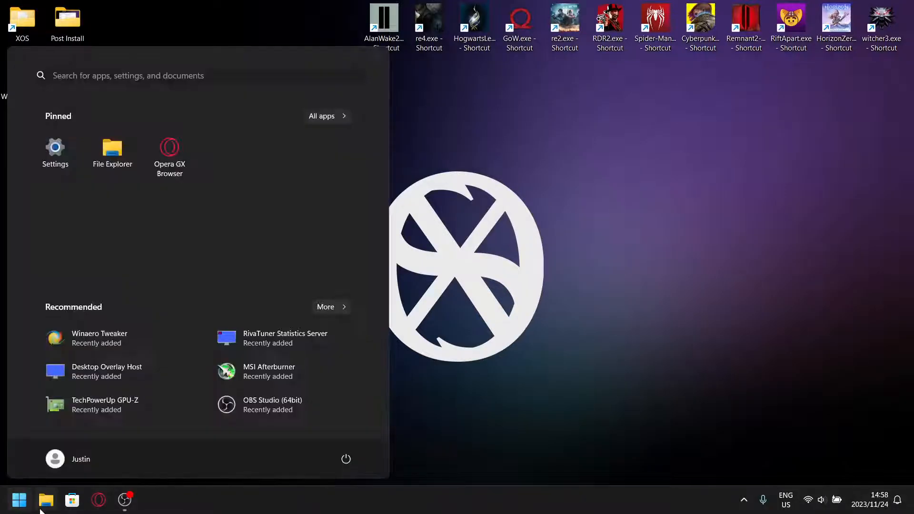
click(55, 151)
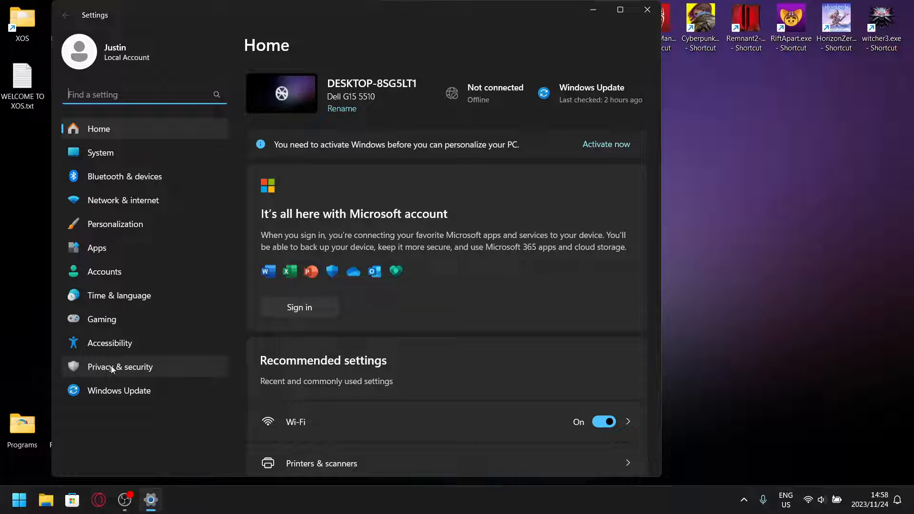
Review the Privacy & security permissions list, return to Home and close Settings.
click(121, 366)
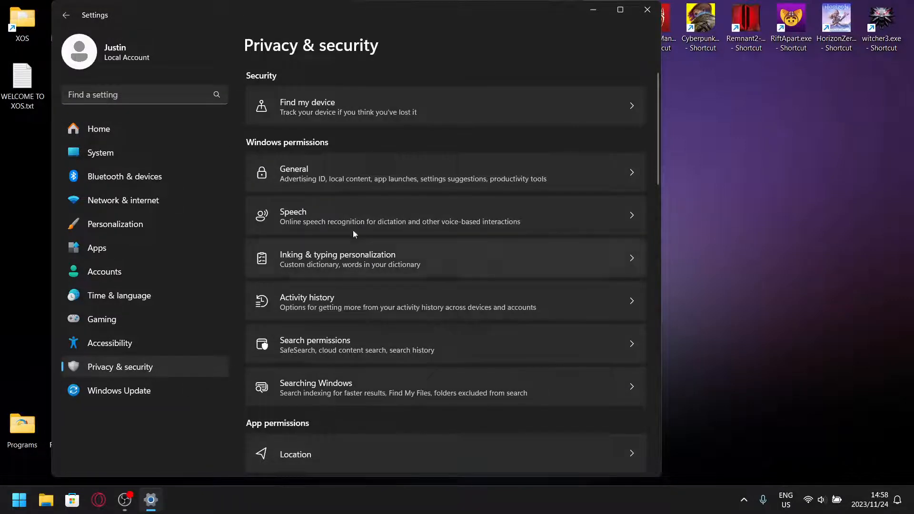
mouse_move(361, 294)
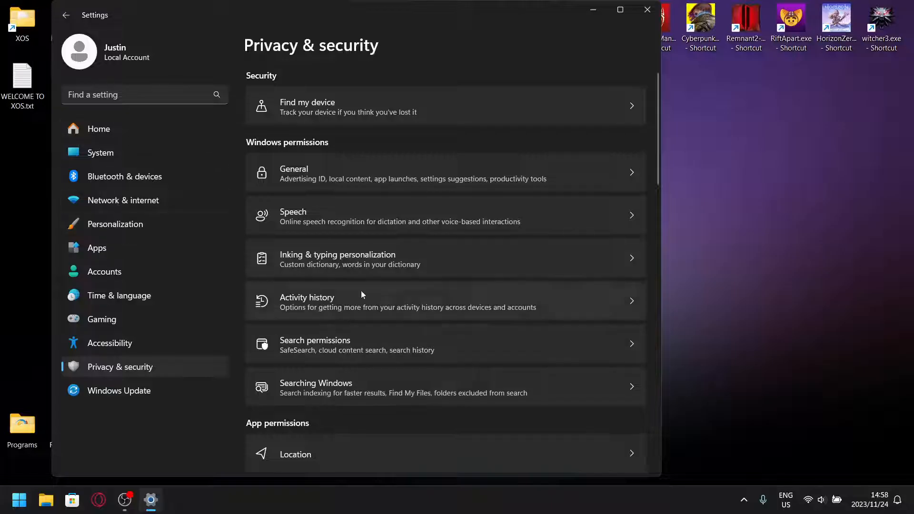
scroll(down, 3)
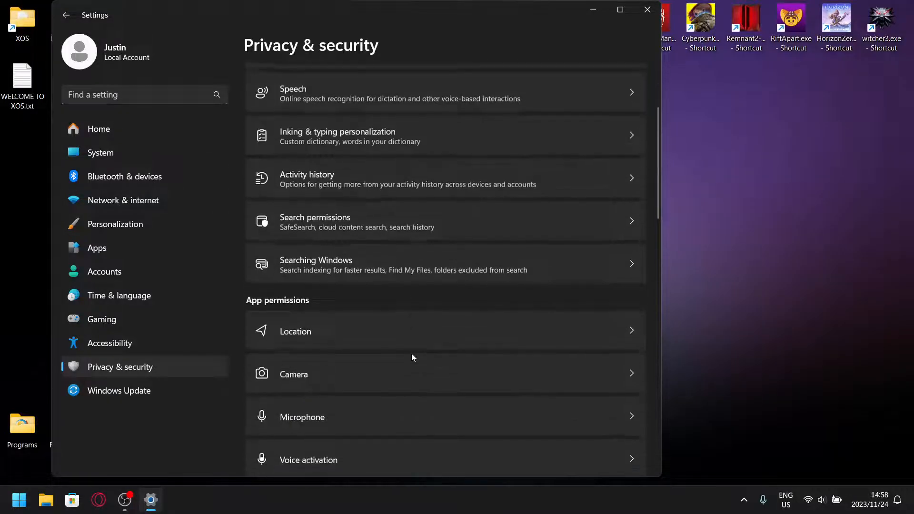
scroll(down, 3)
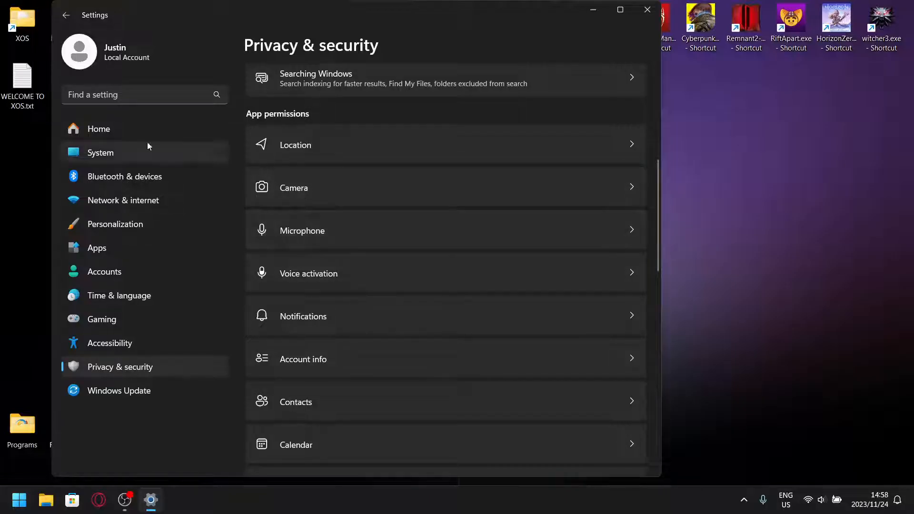
click(98, 128)
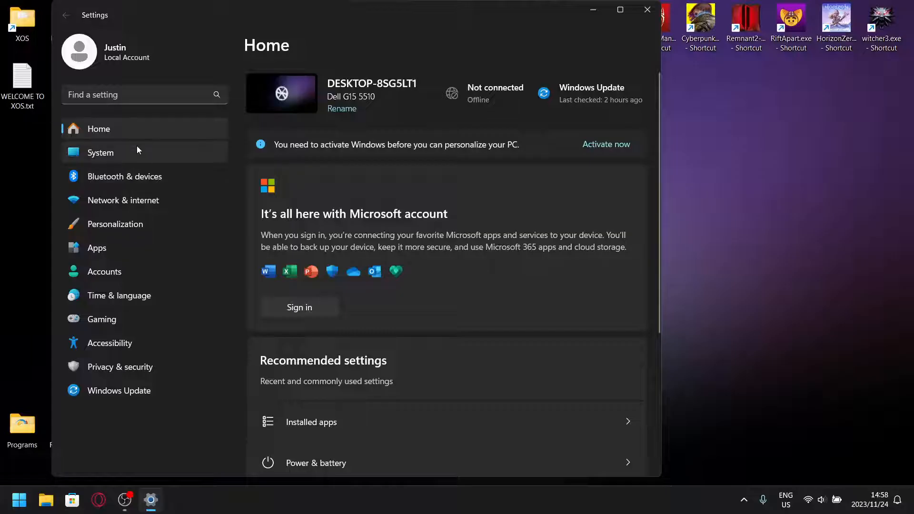
mouse_move(180, 158)
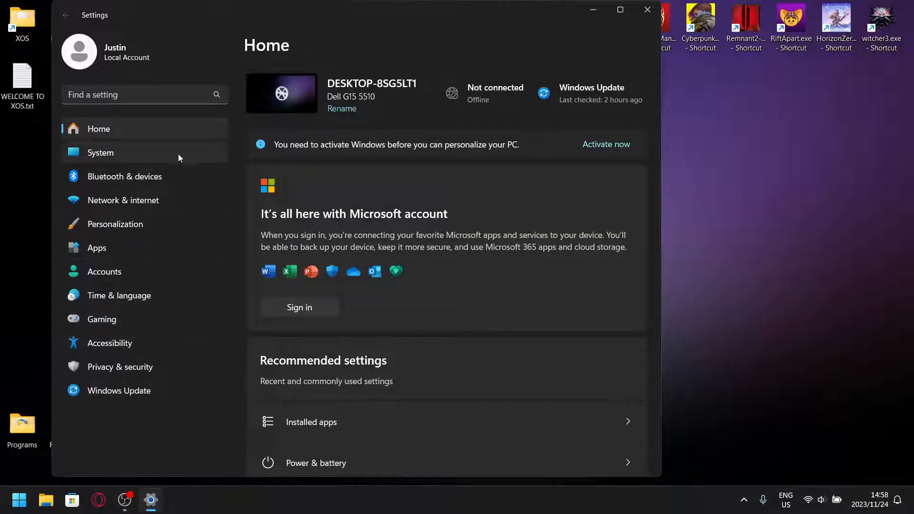
click(646, 10)
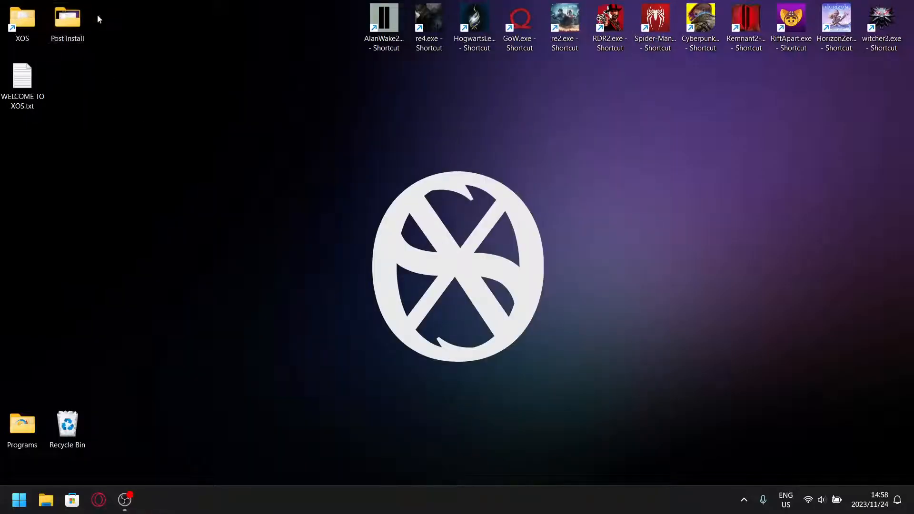
View the Windows Features screenshot from the Post Install folder full size, then close the viewer.
double_click(67, 17)
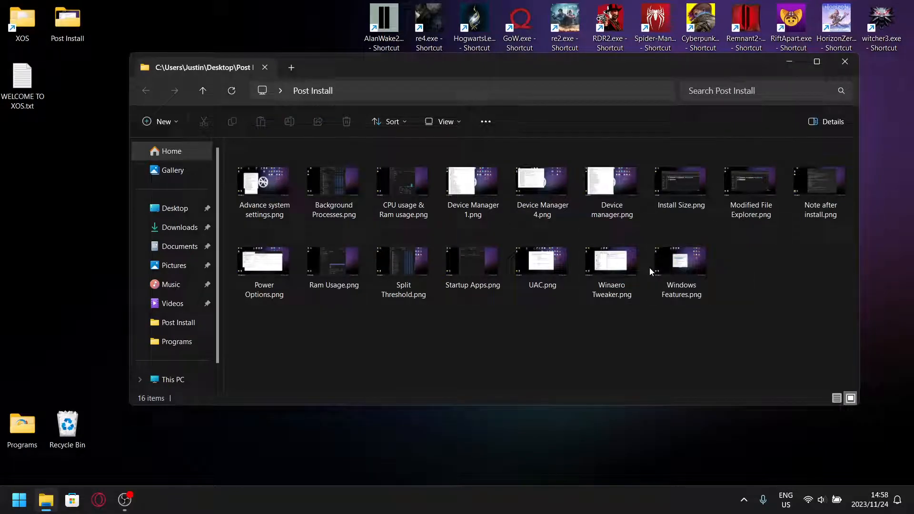
click(680, 261)
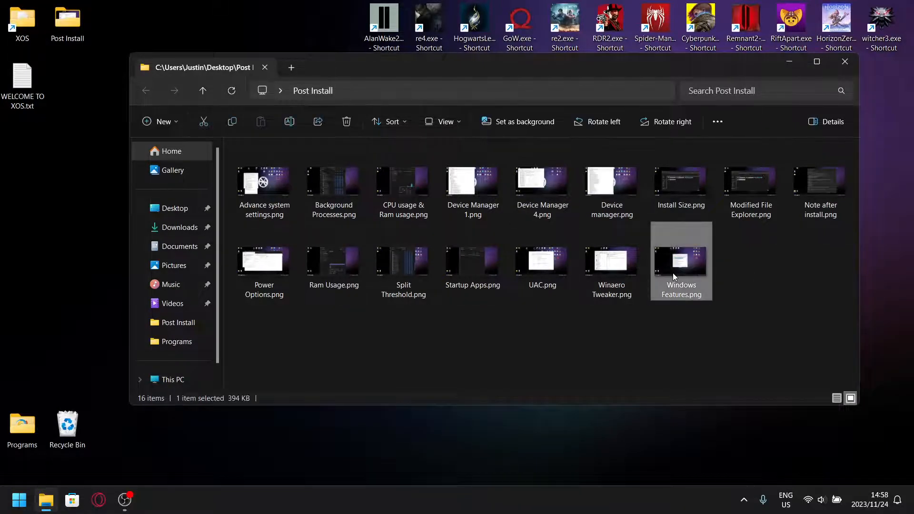
double_click(680, 261)
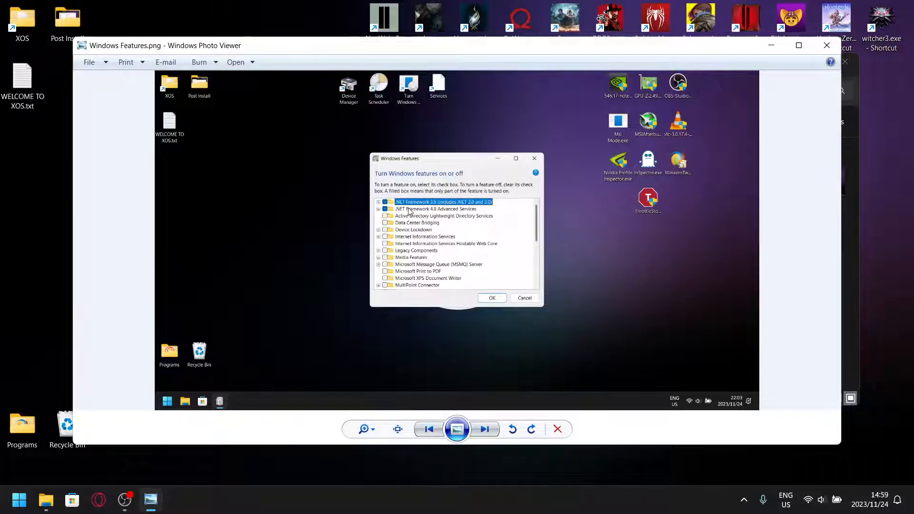
mouse_move(582, 140)
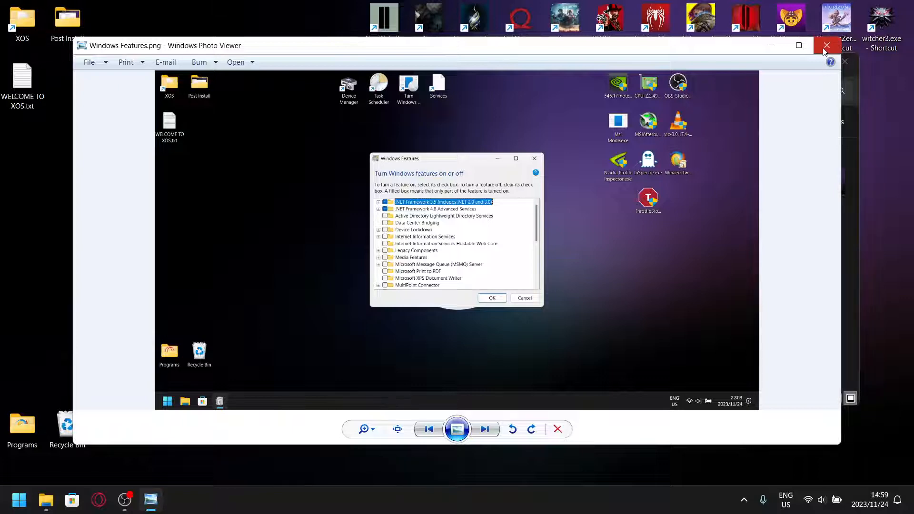
mouse_move(826, 46)
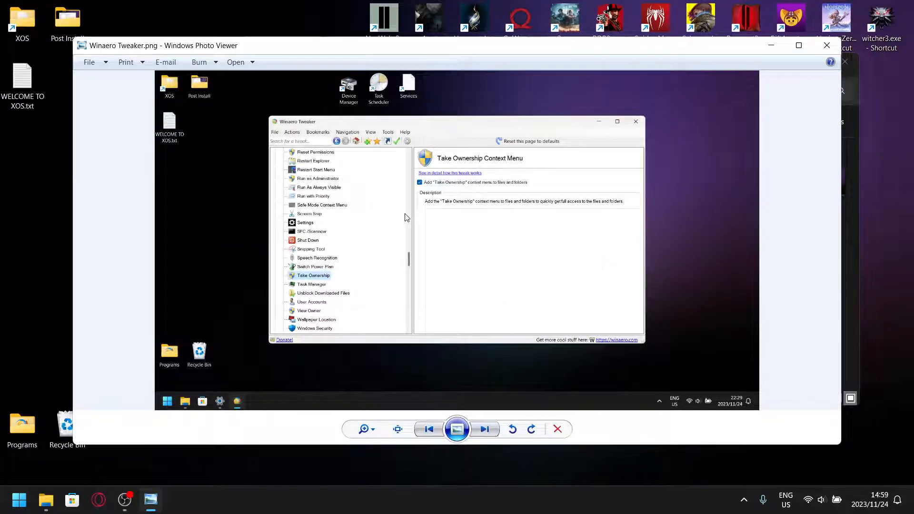
mouse_move(465, 188)
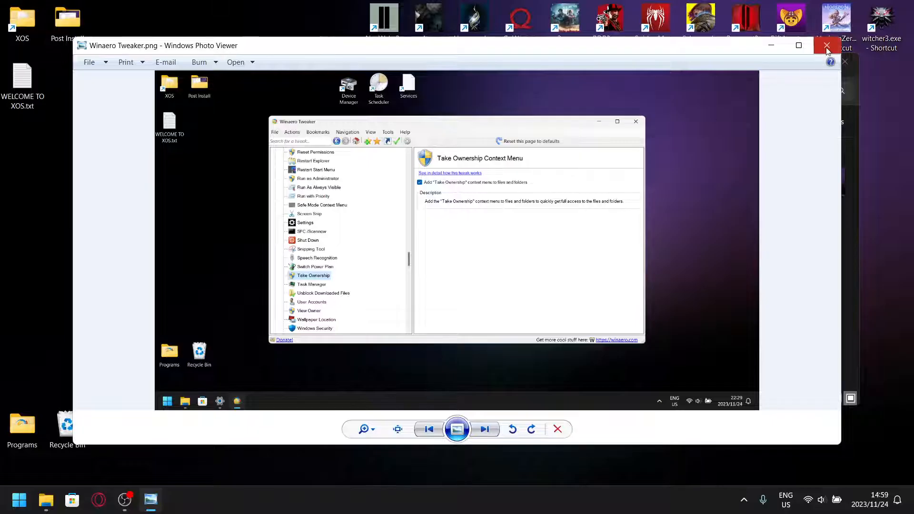
mouse_move(826, 46)
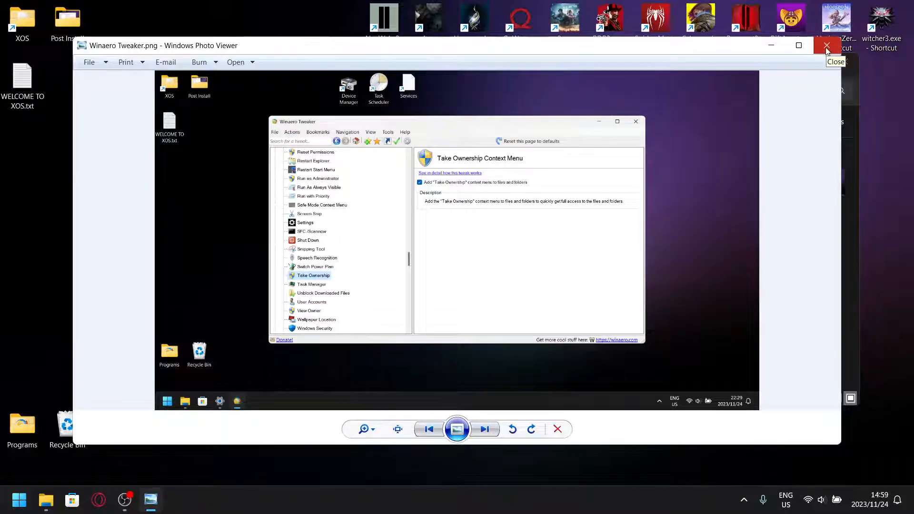
click(826, 46)
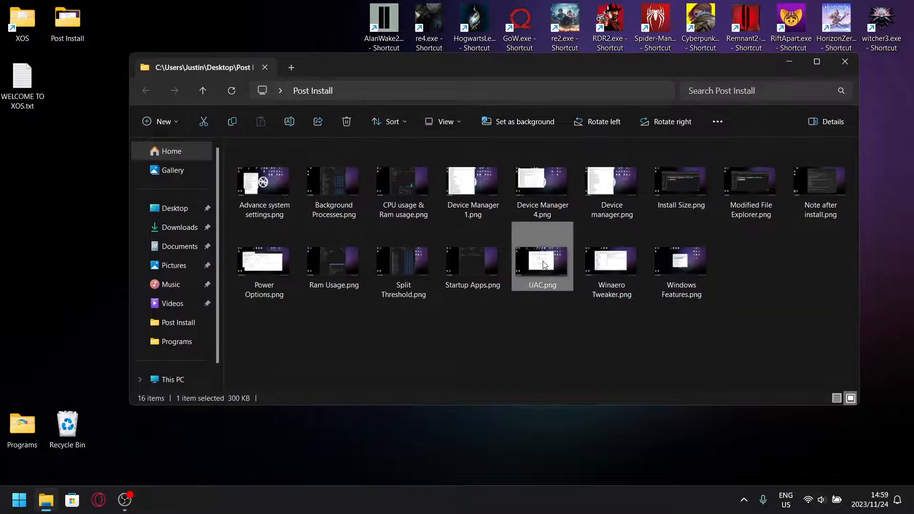
double_click(542, 256)
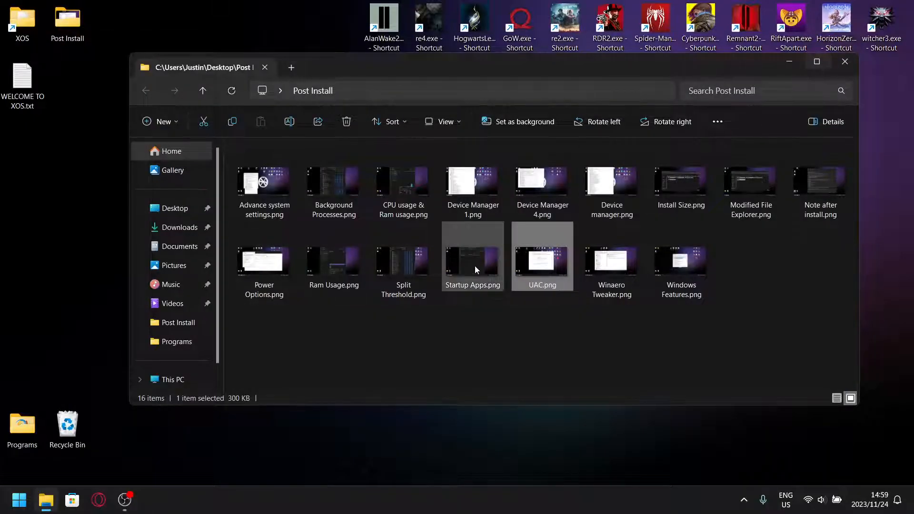
click(472, 256)
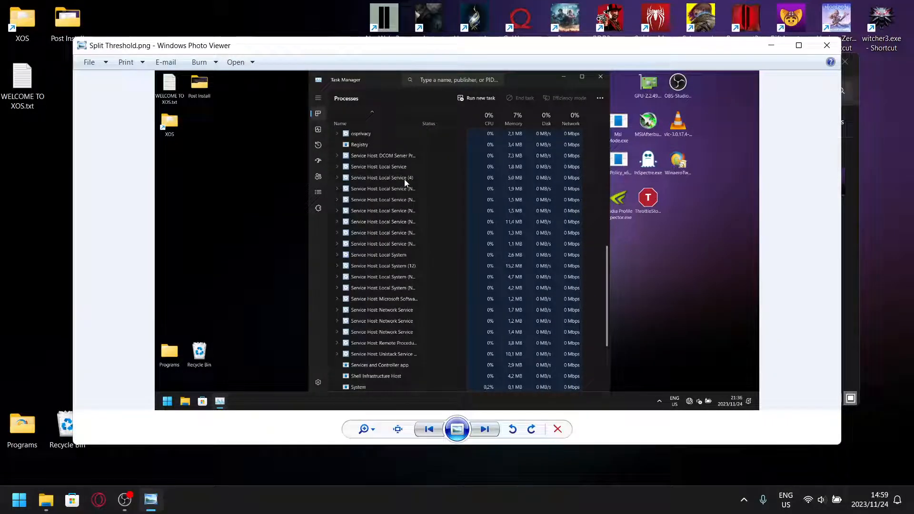
mouse_move(387, 298)
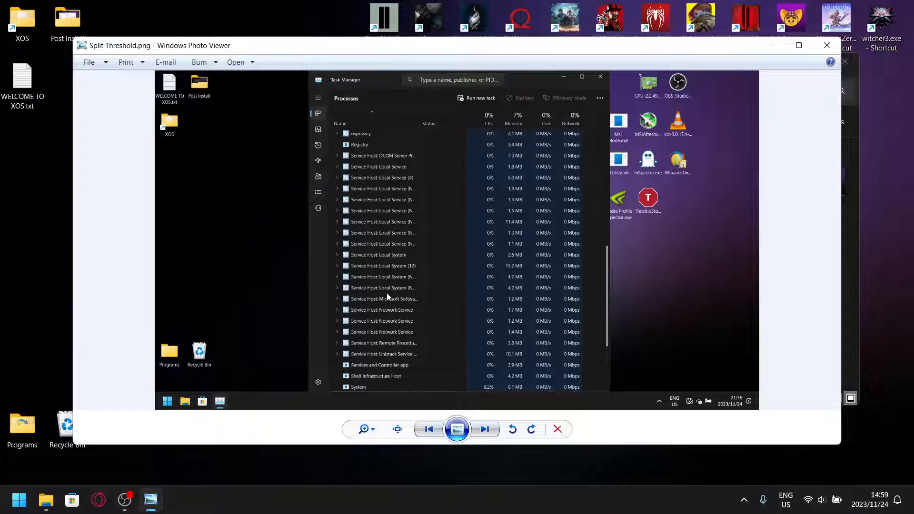
mouse_move(405, 269)
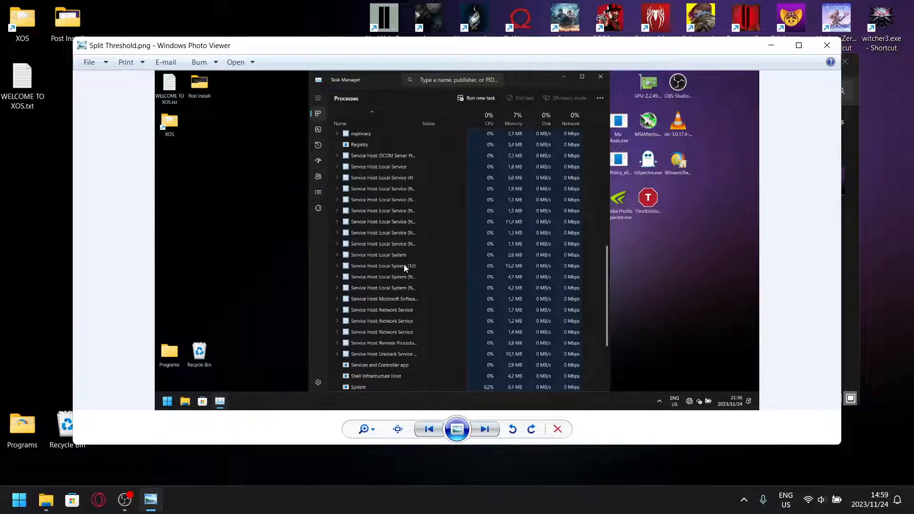
mouse_move(420, 235)
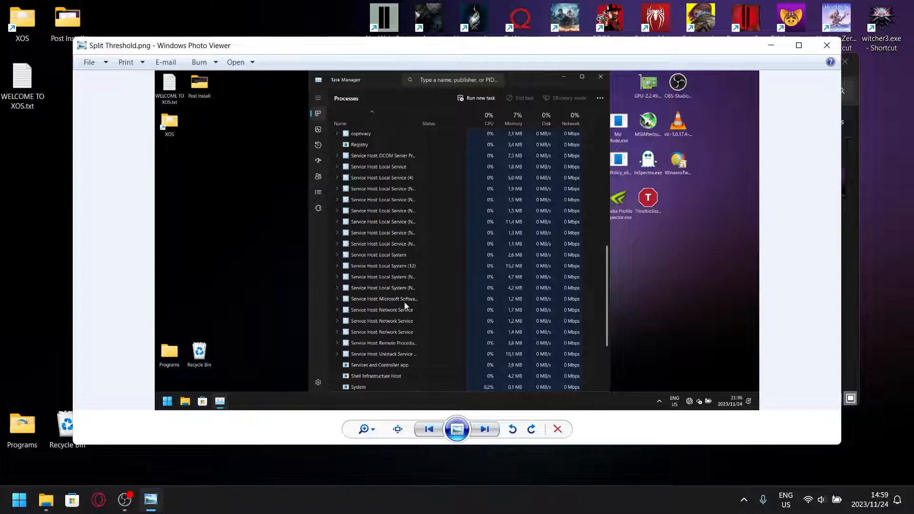
click(826, 45)
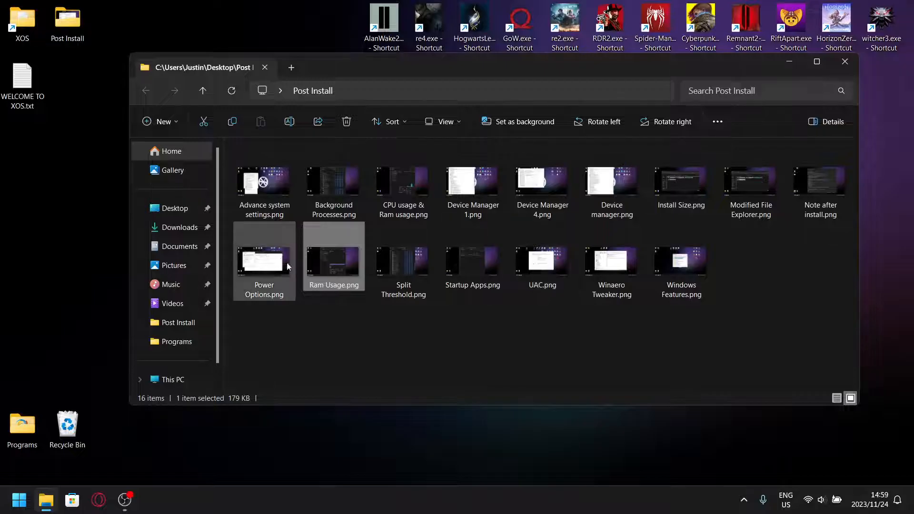
double_click(264, 261)
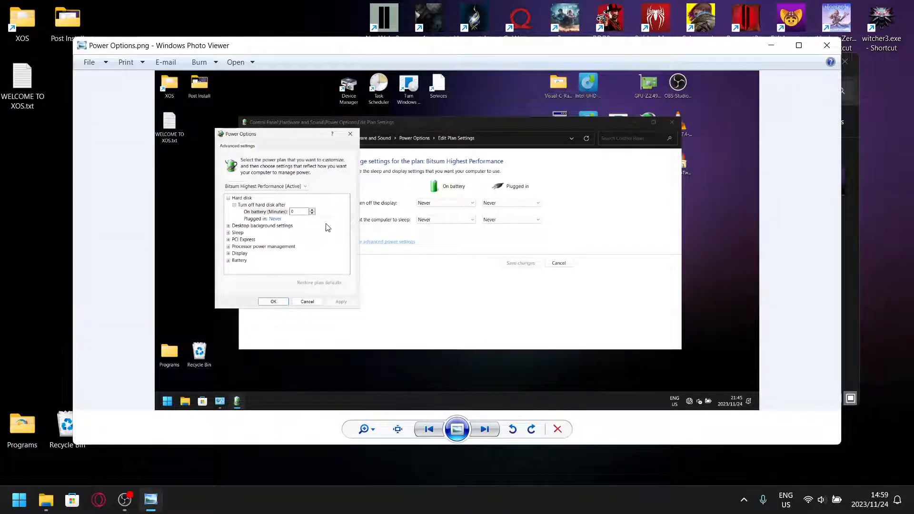
mouse_move(255, 235)
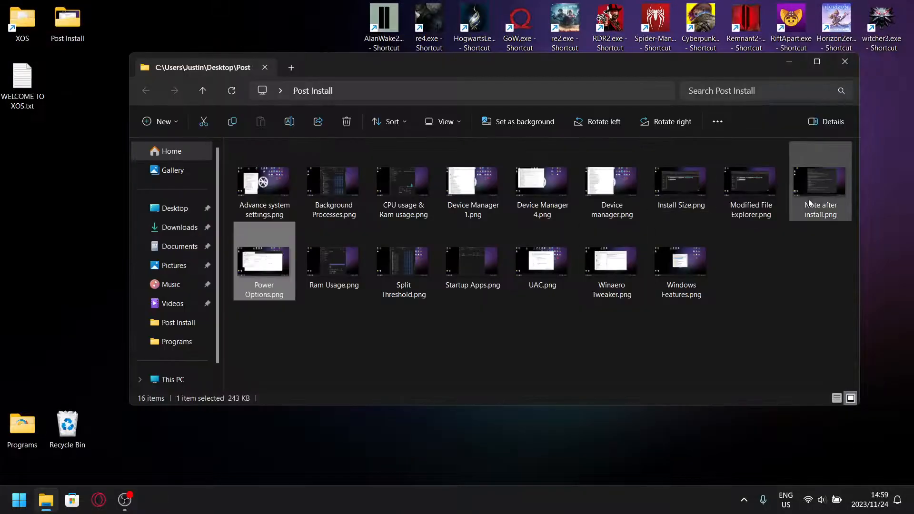
double_click(820, 181)
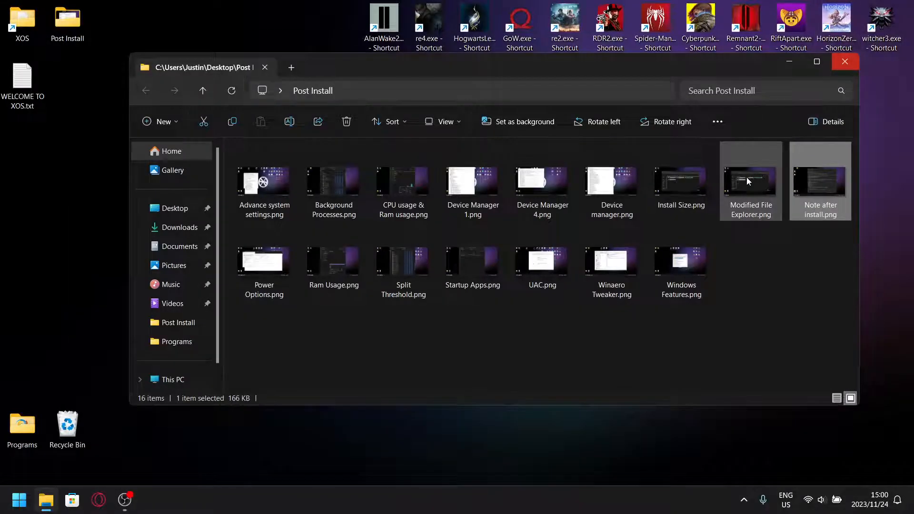
double_click(750, 181)
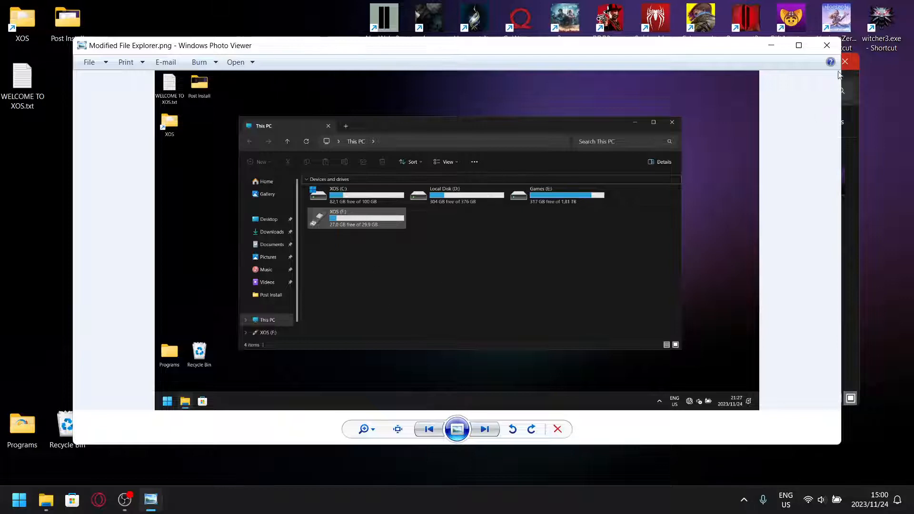
click(826, 46)
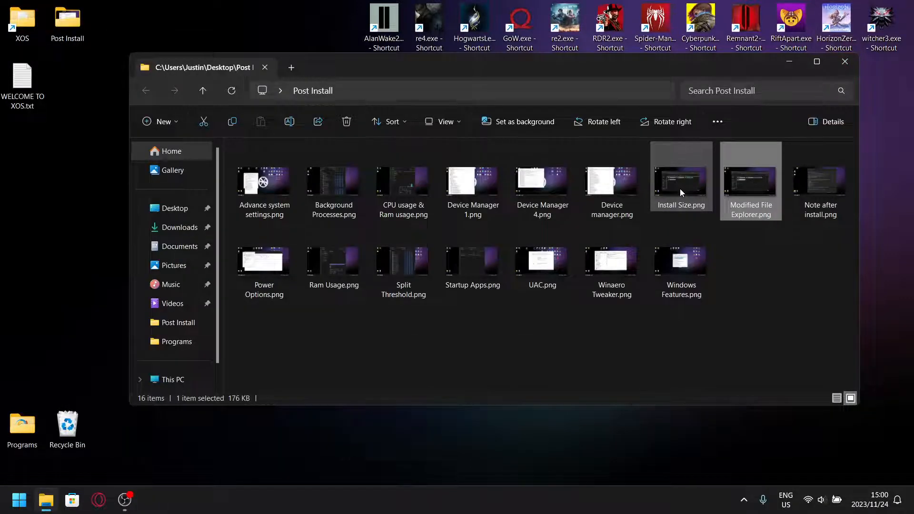
double_click(679, 180)
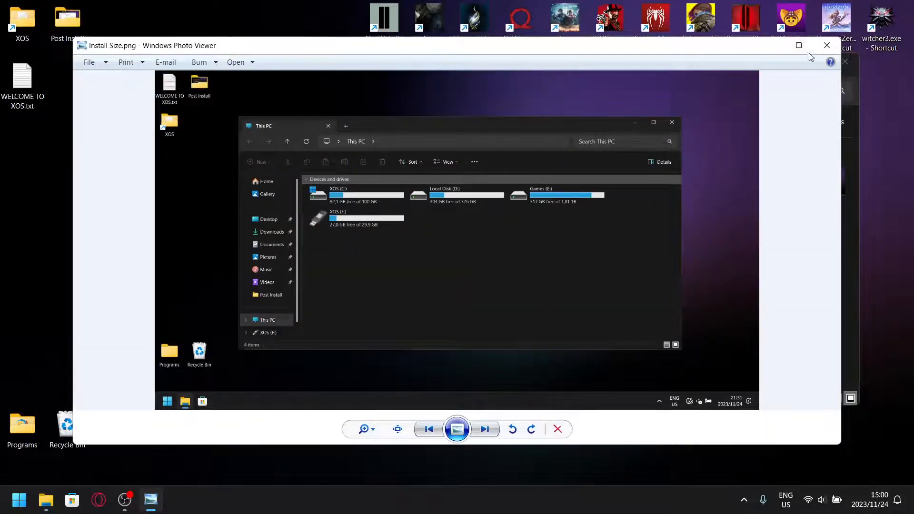
click(826, 45)
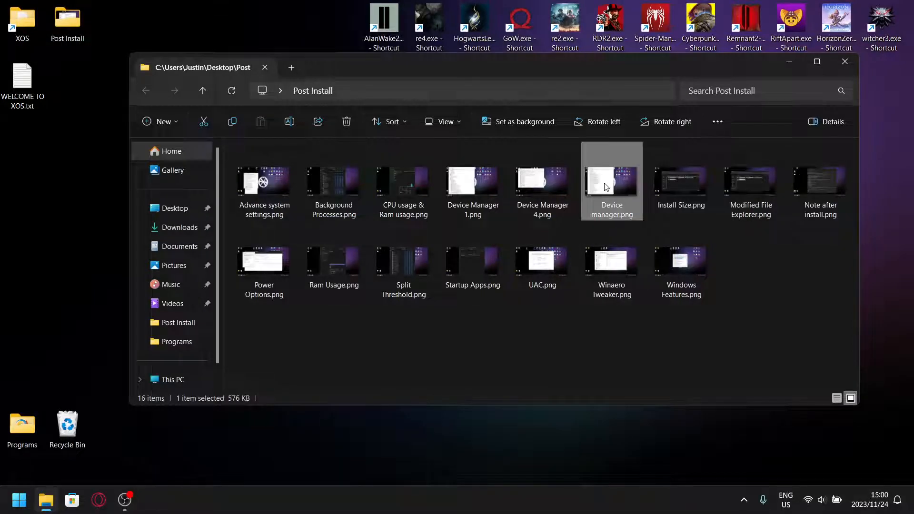
double_click(611, 182)
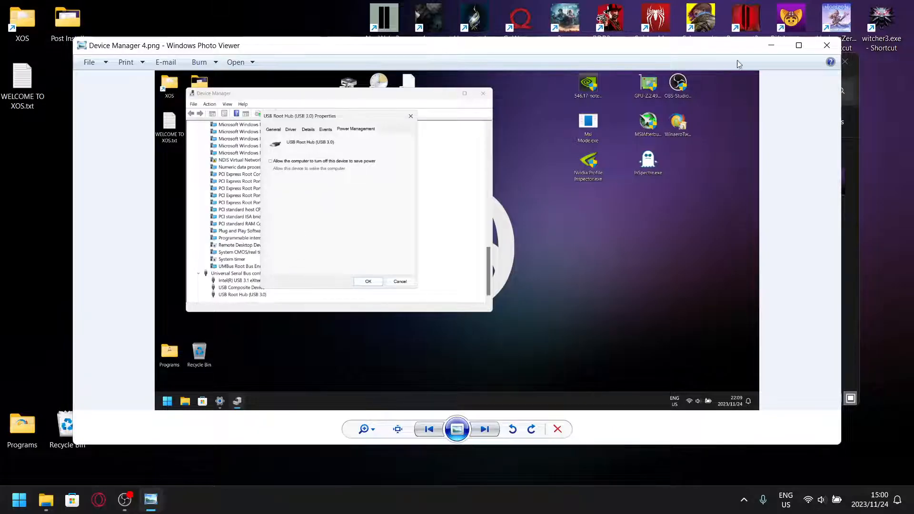
click(429, 430)
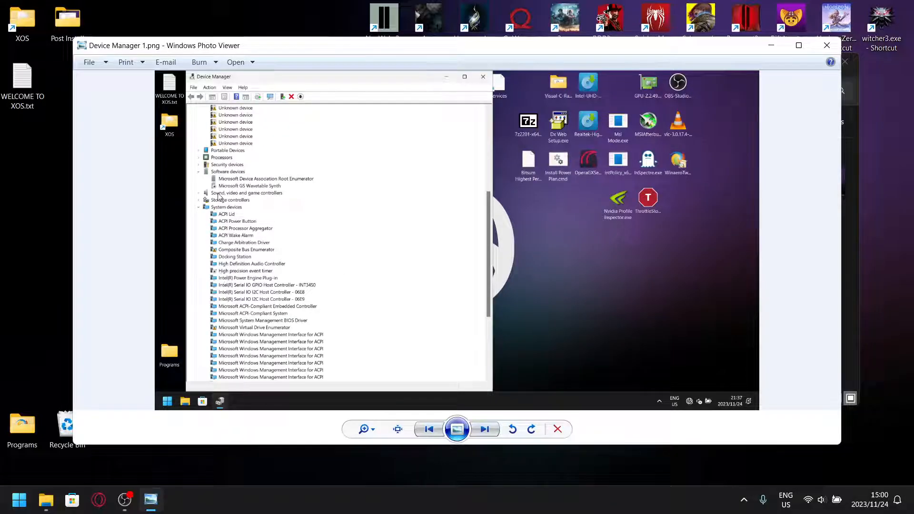
mouse_move(269, 199)
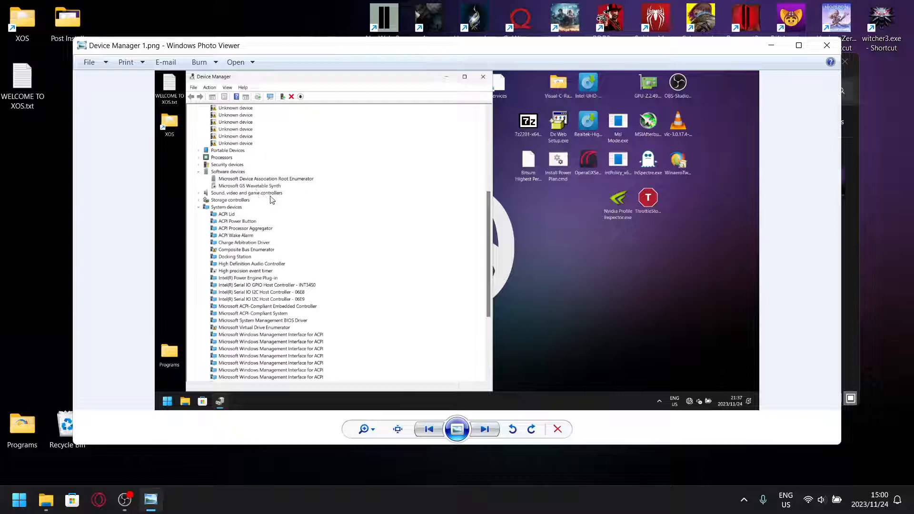
click(556, 429)
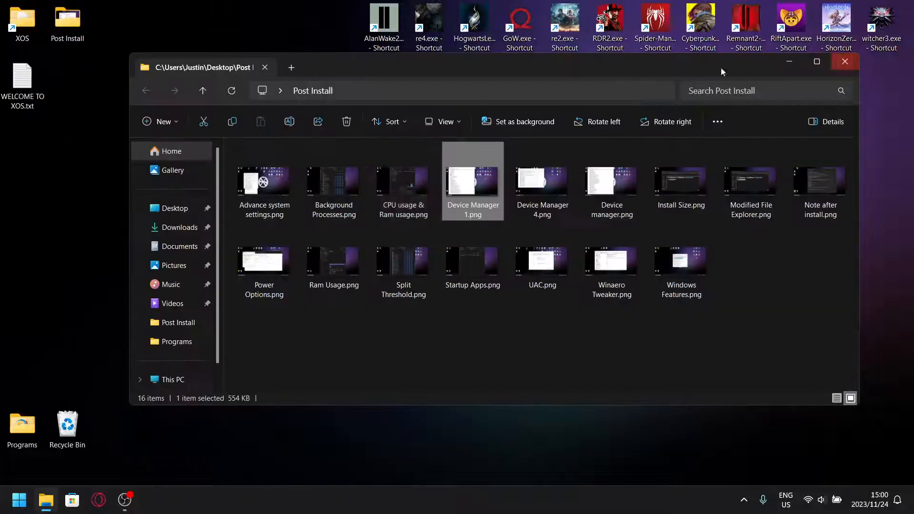
double_click(402, 181)
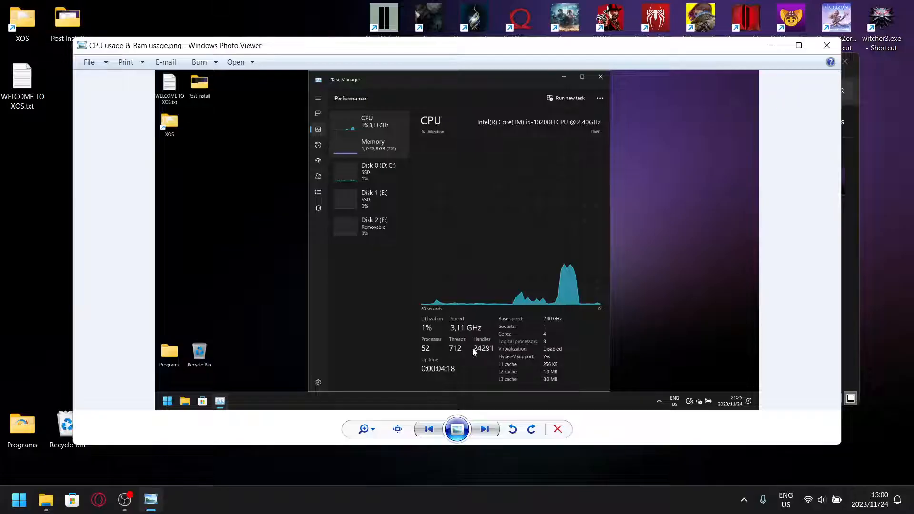
mouse_move(434, 355)
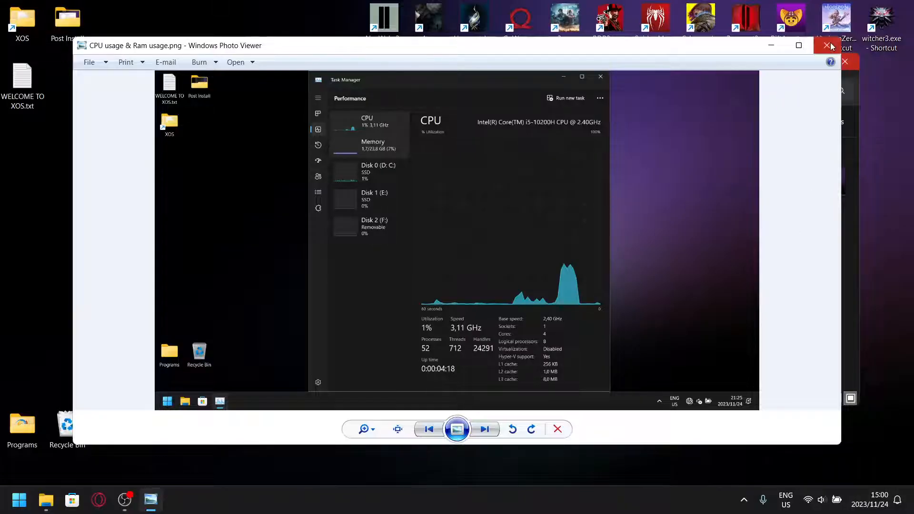
click(828, 46)
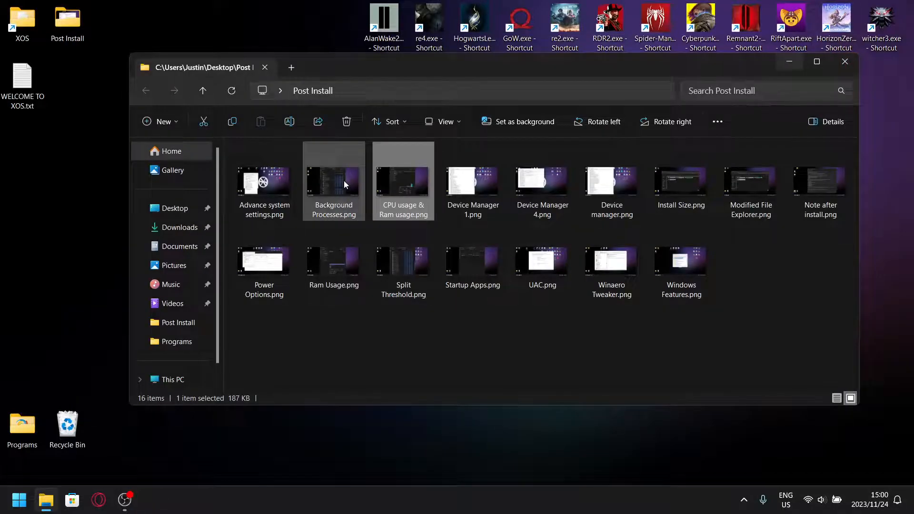
double_click(333, 180)
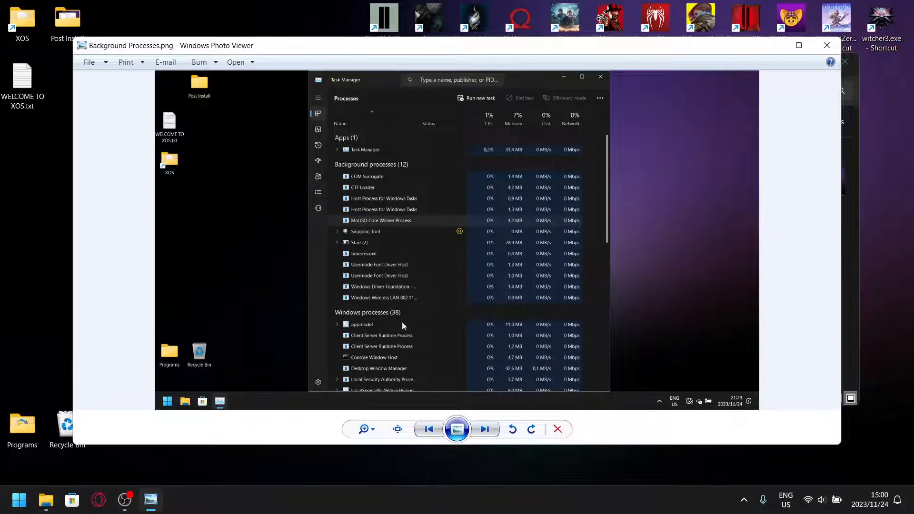
mouse_move(395, 305)
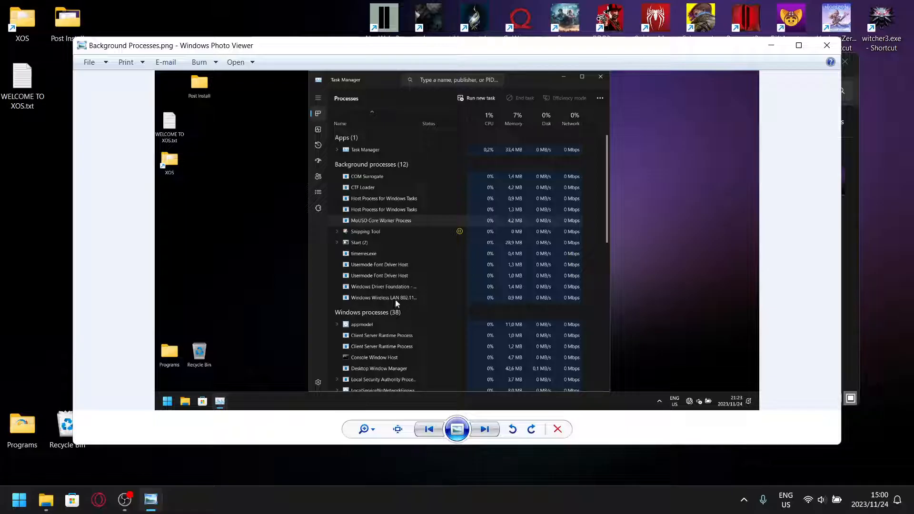
mouse_move(668, 170)
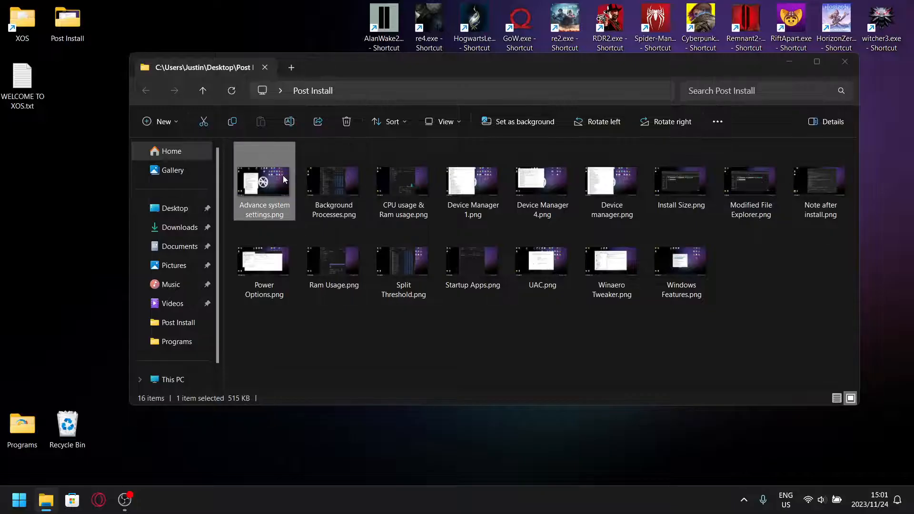
double_click(264, 181)
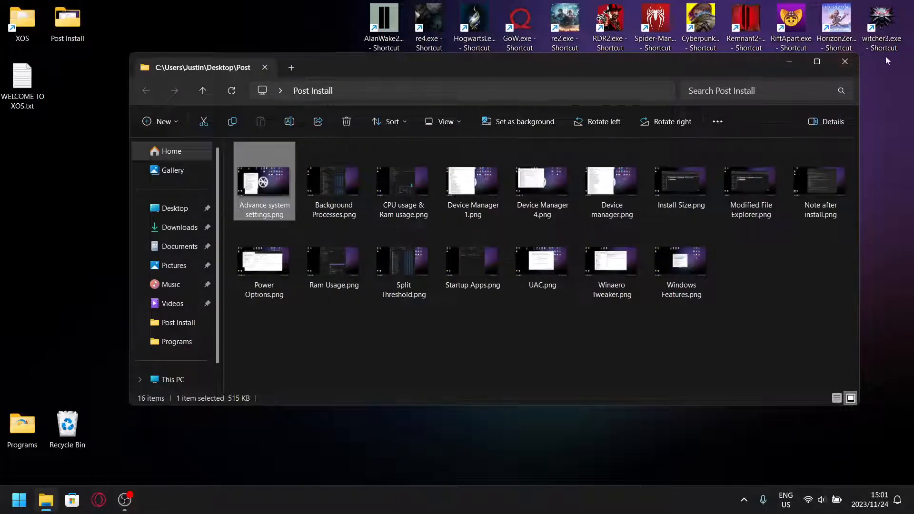
Close the Post Install folder window and select the Post Install icon on the XOS 10 desktop.
click(845, 60)
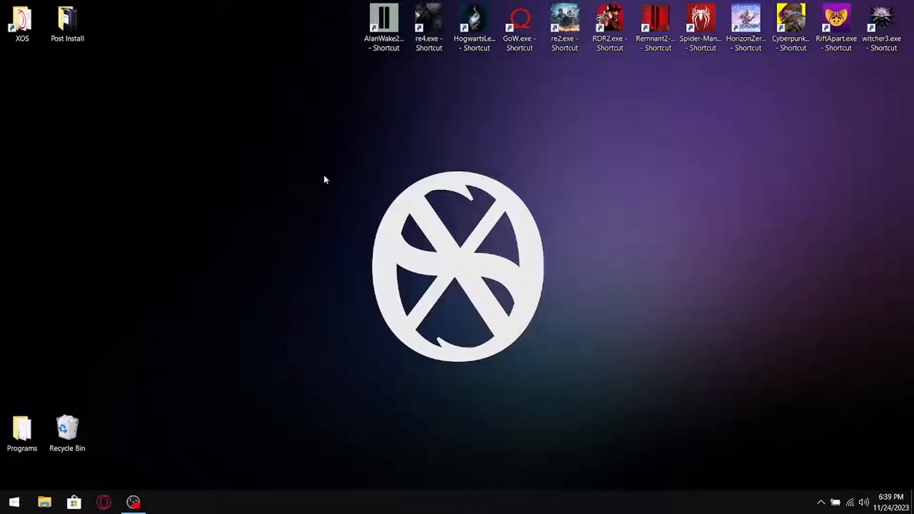
mouse_move(172, 125)
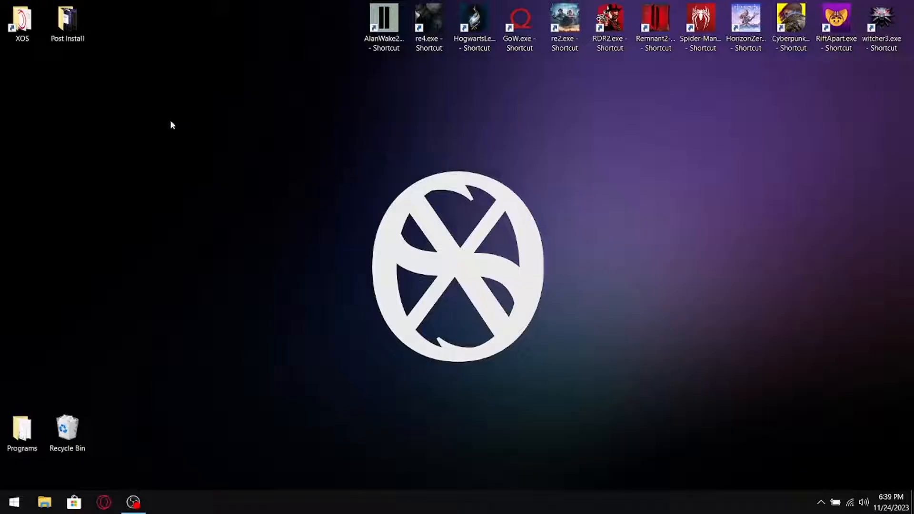
click(67, 22)
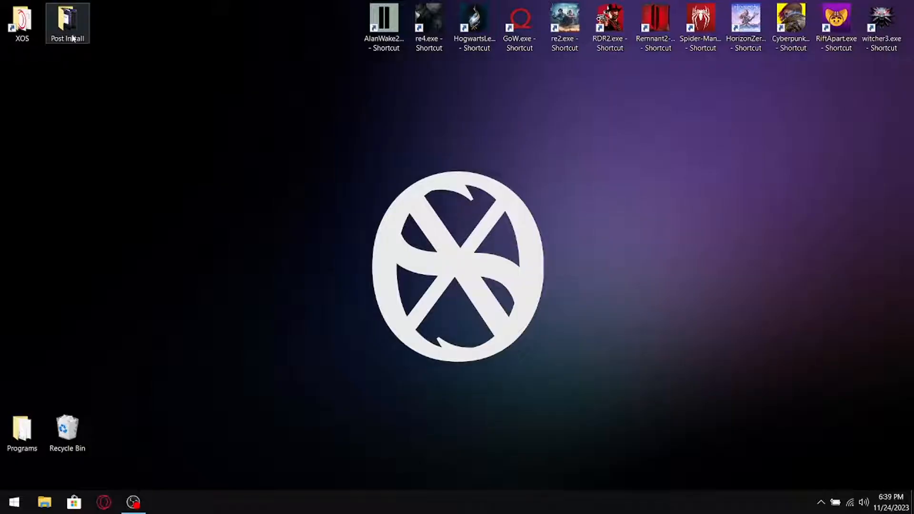
double_click(67, 22)
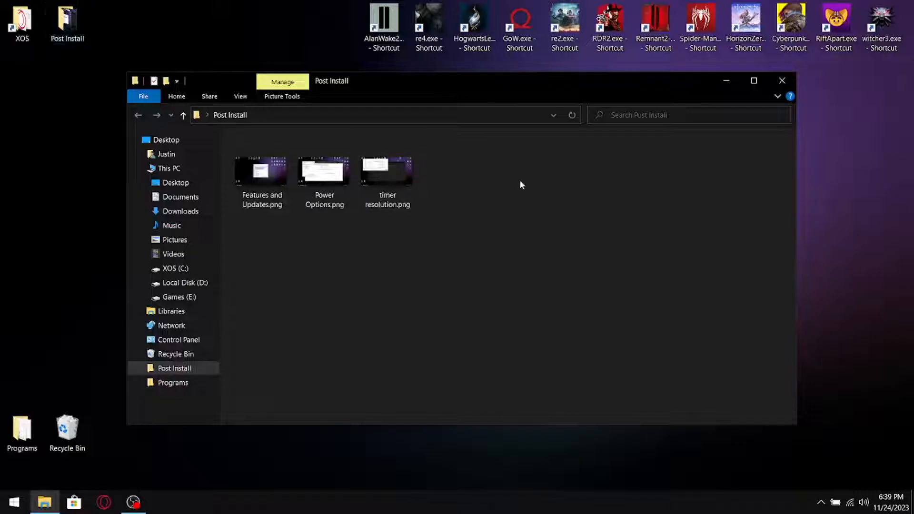
mouse_move(354, 232)
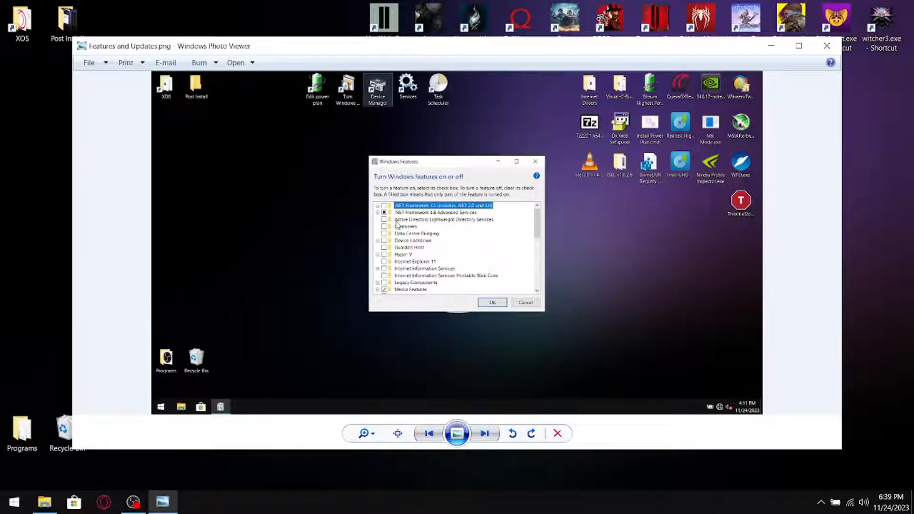
mouse_move(436, 205)
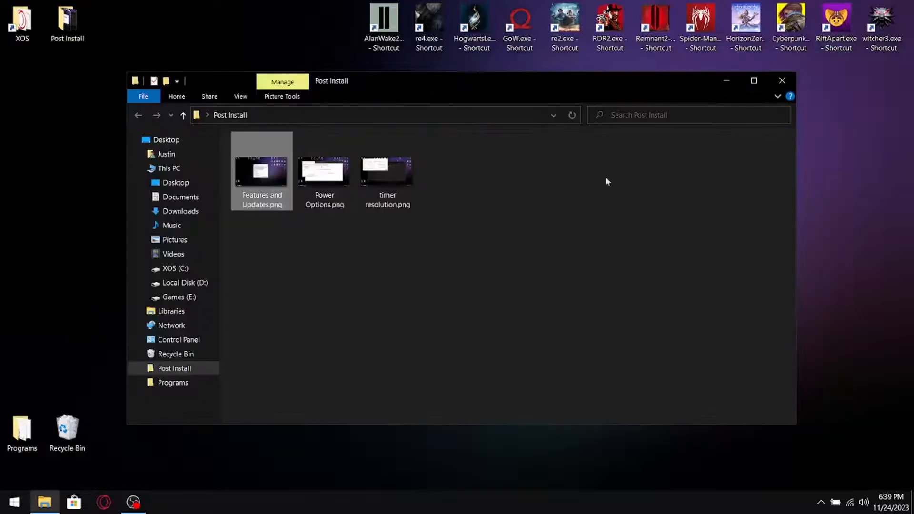
double_click(325, 173)
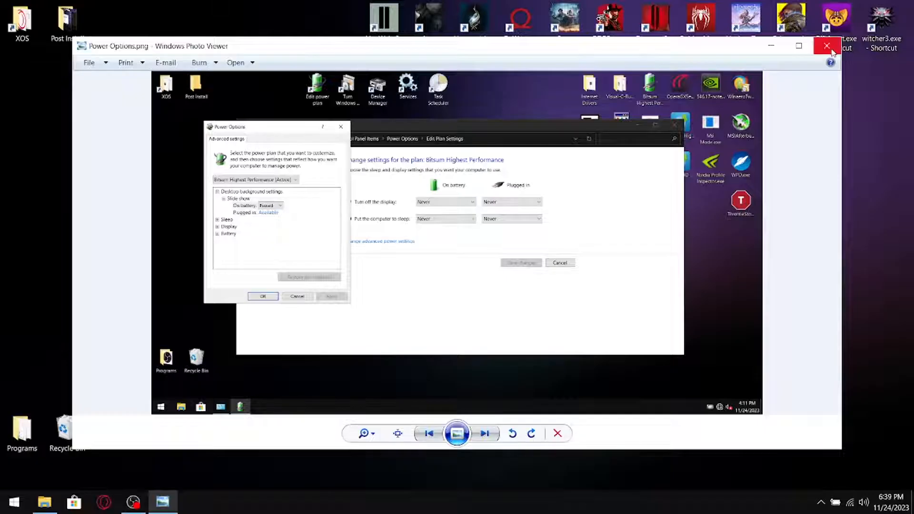
click(827, 46)
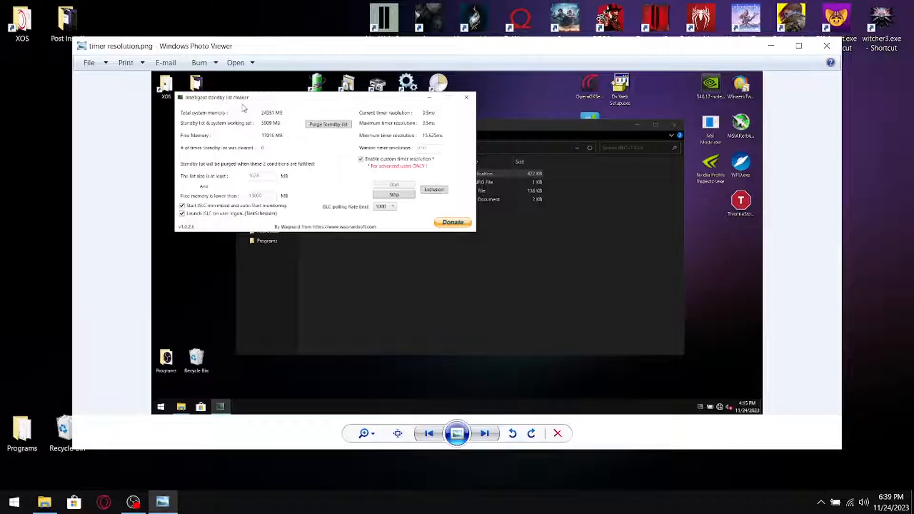
mouse_move(431, 121)
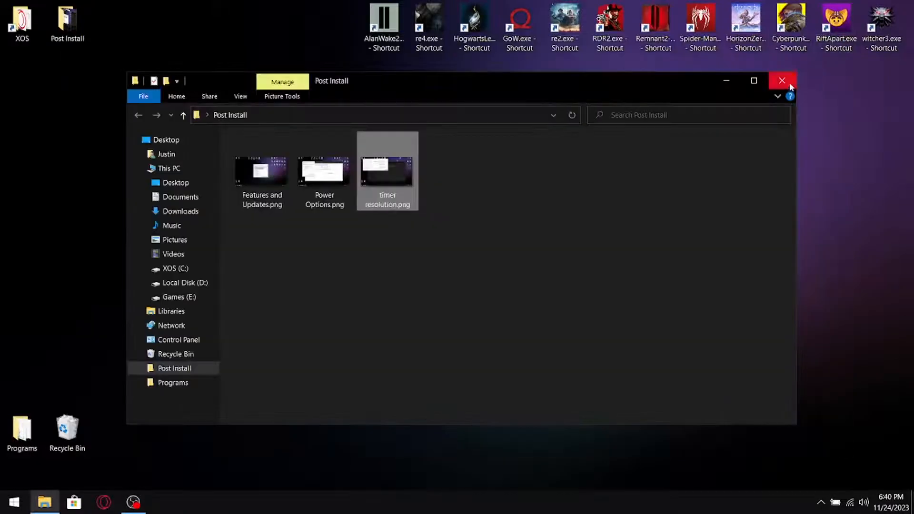
Close the Post Install folder and open Settings from the Start menu.
click(781, 80)
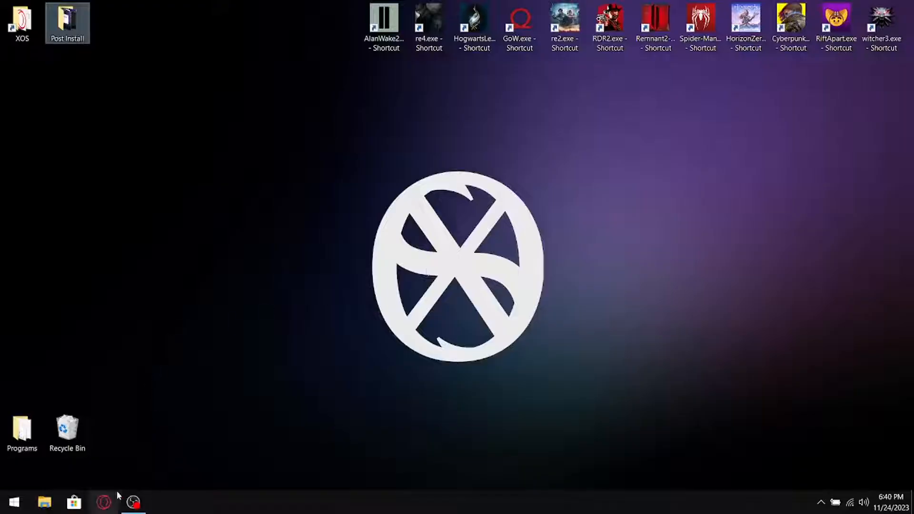
mouse_move(12, 502)
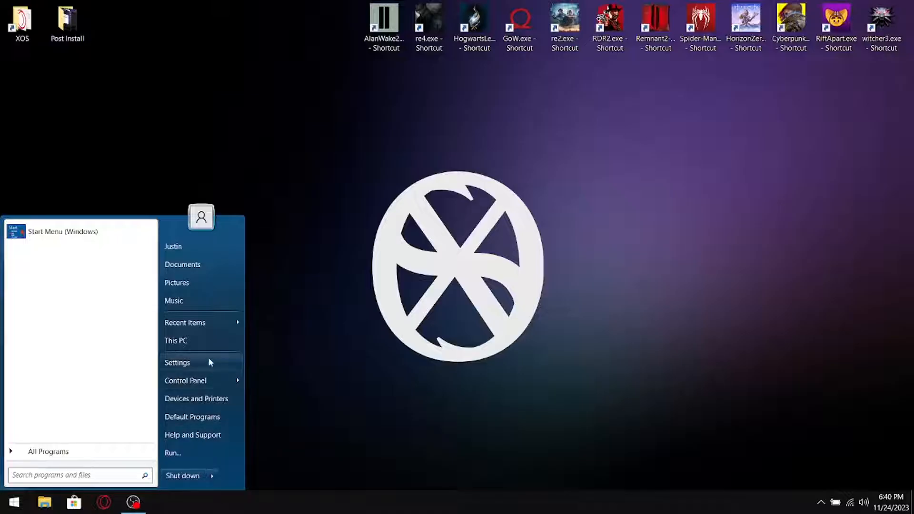
click(177, 363)
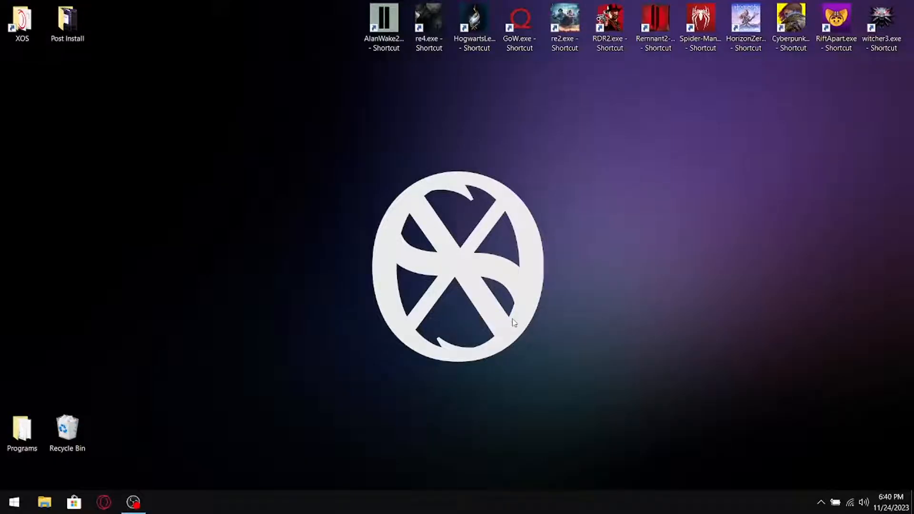
mouse_move(694, 277)
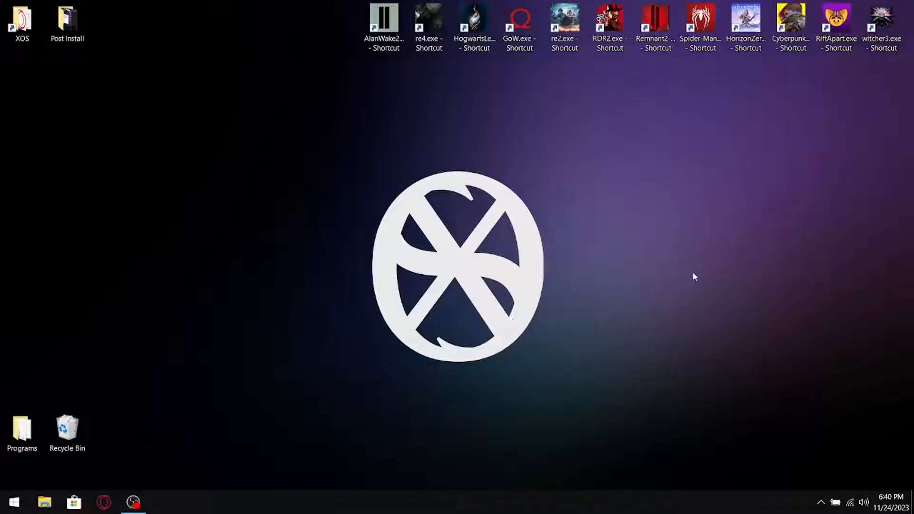
mouse_move(397, 327)
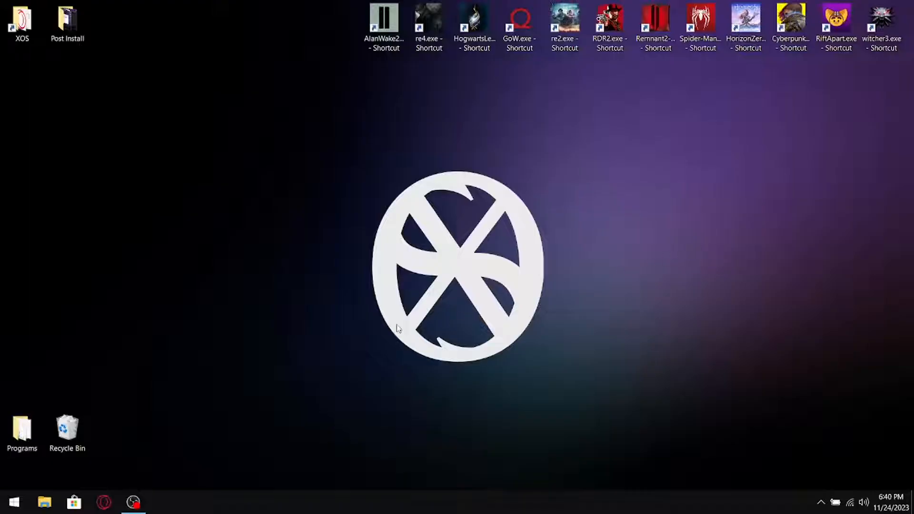
mouse_move(649, 298)
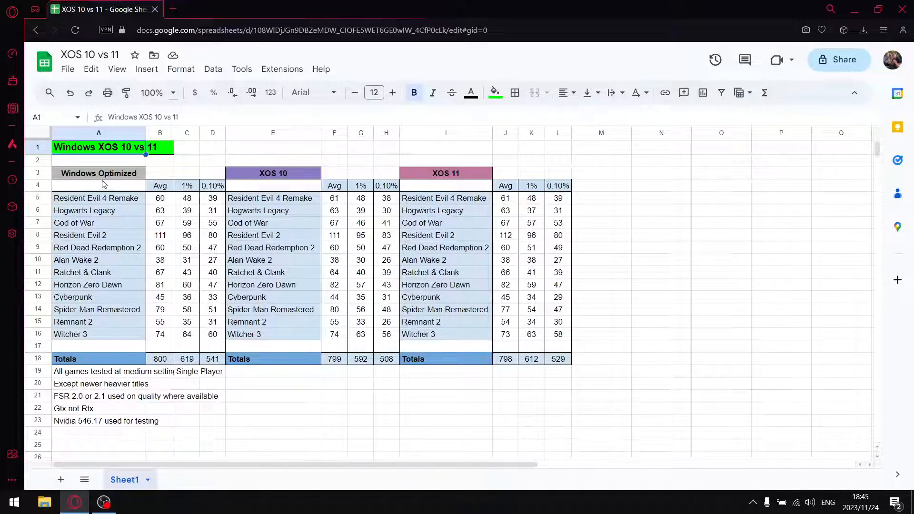
click(98, 174)
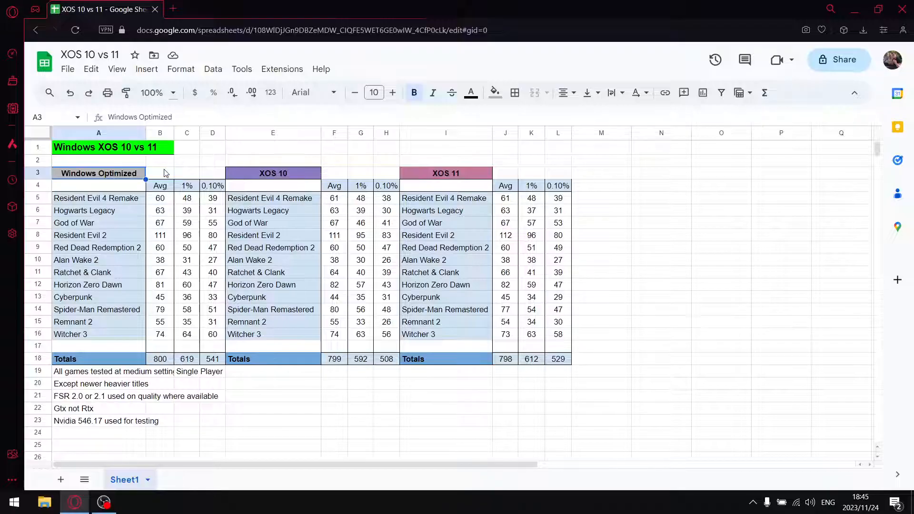
mouse_move(299, 175)
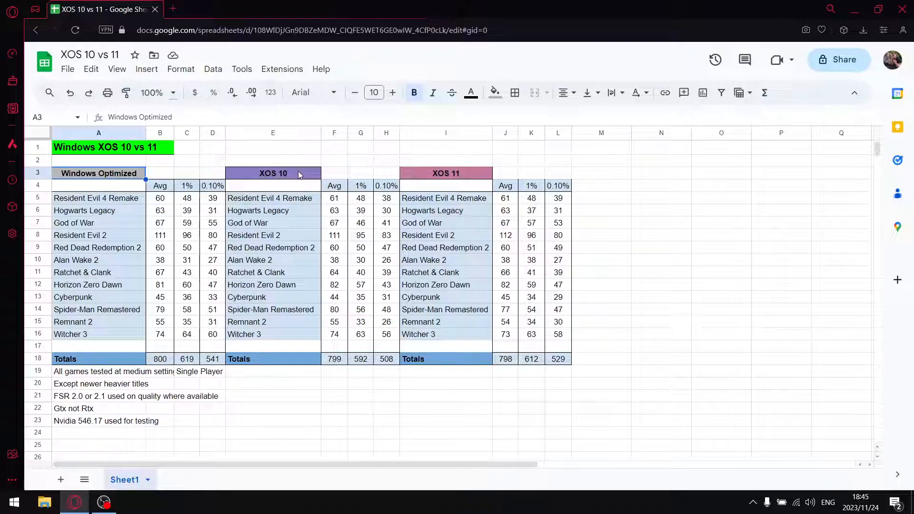
click(274, 173)
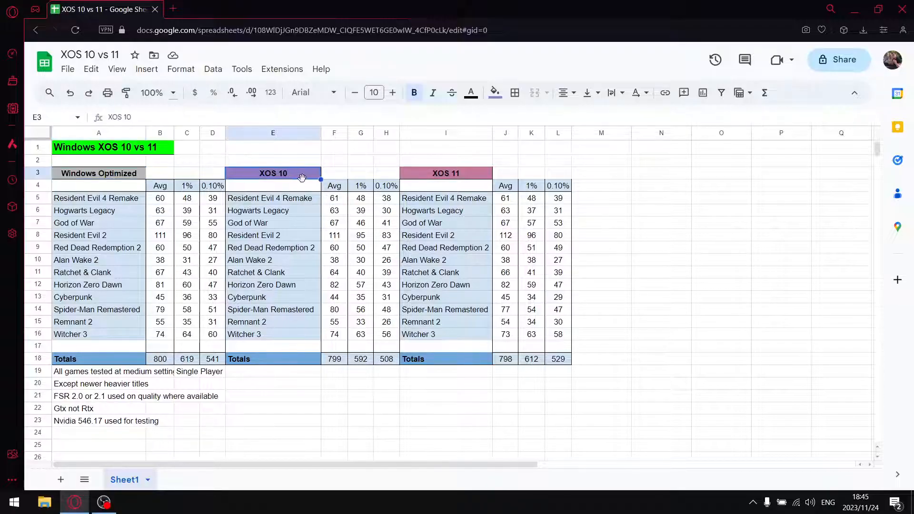
mouse_move(377, 247)
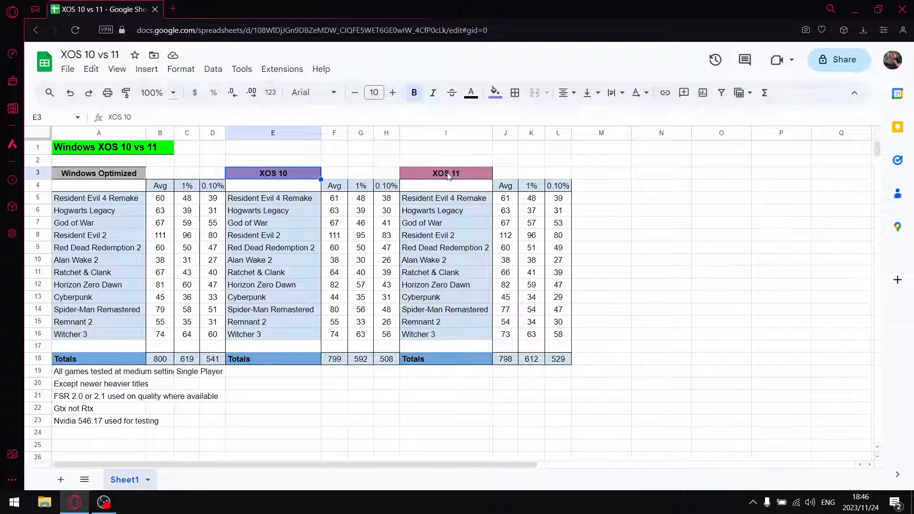
click(446, 173)
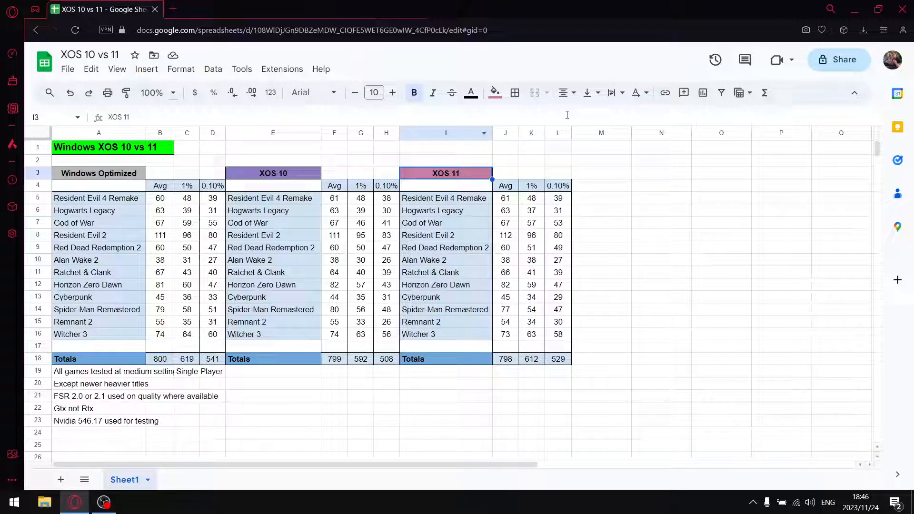
mouse_move(491, 209)
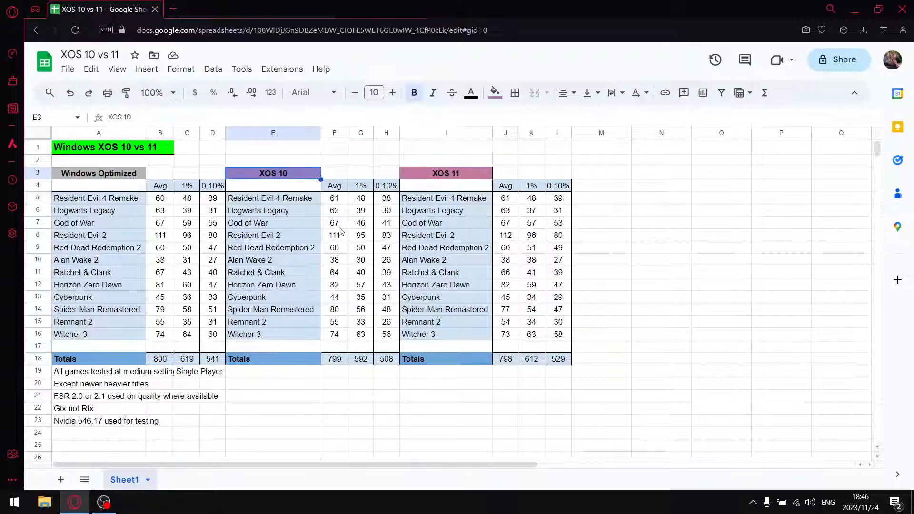
click(445, 173)
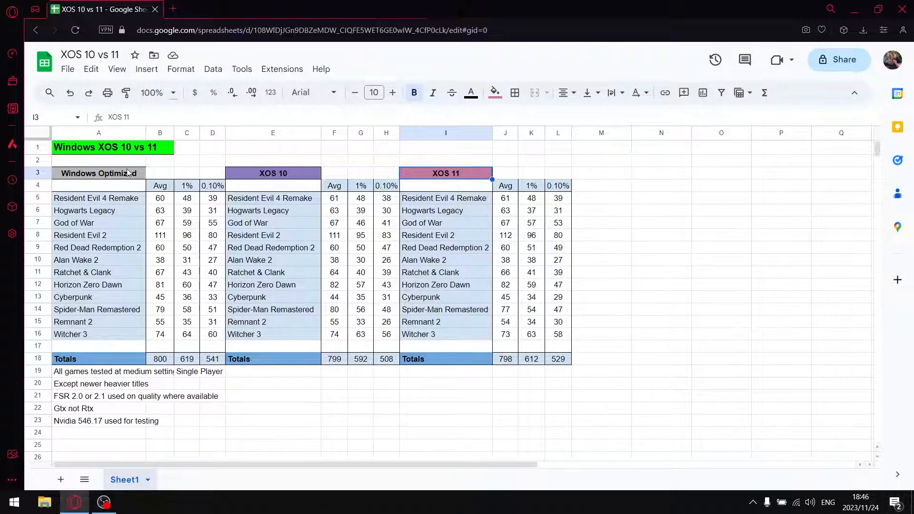
click(98, 173)
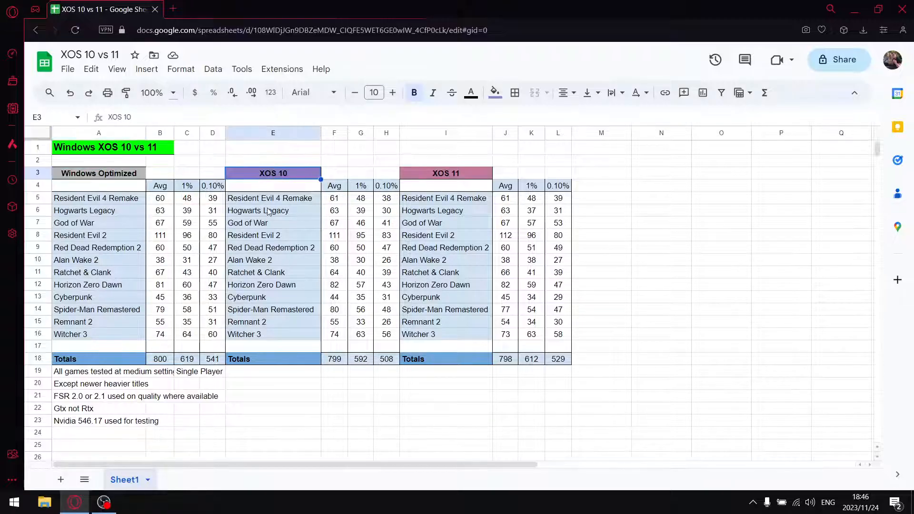
drag(272, 198, 272, 334)
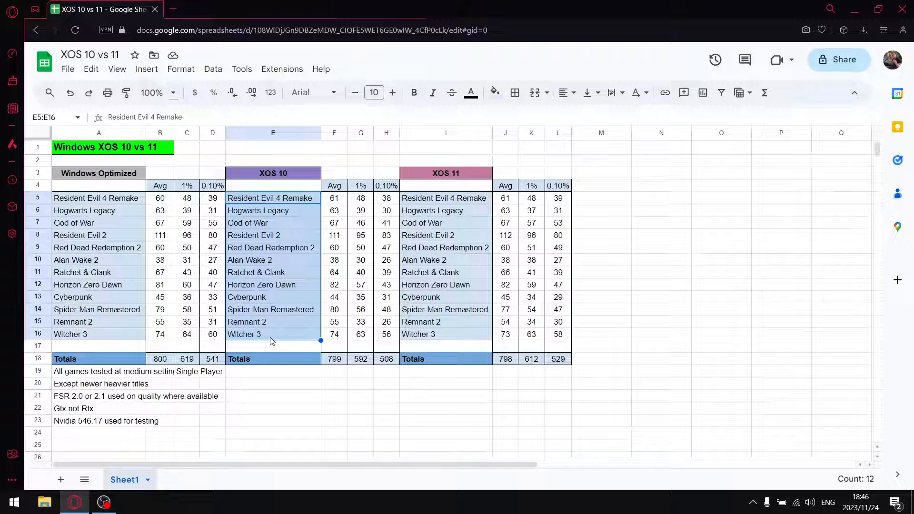
click(334, 198)
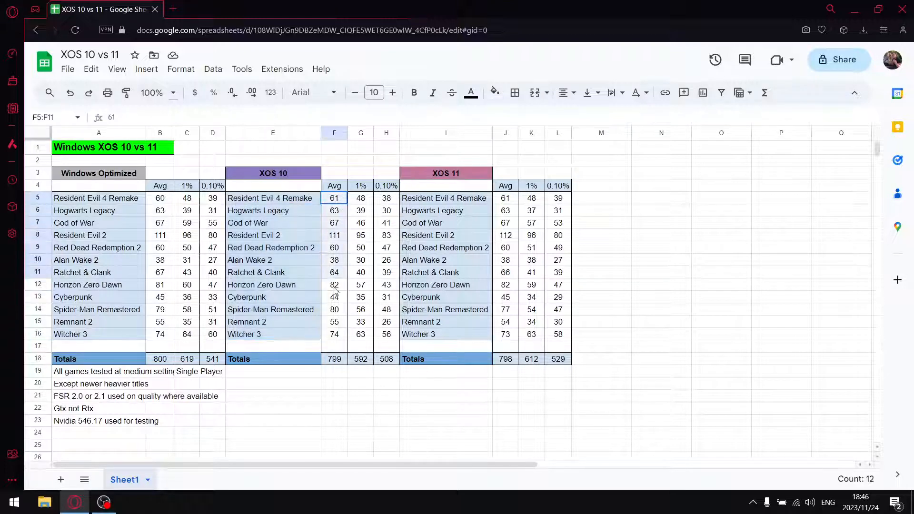
click(334, 358)
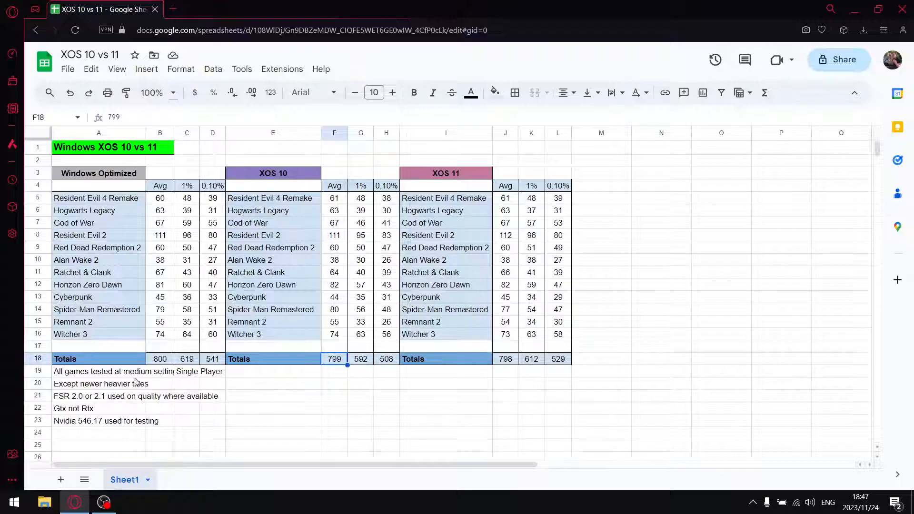
click(98, 372)
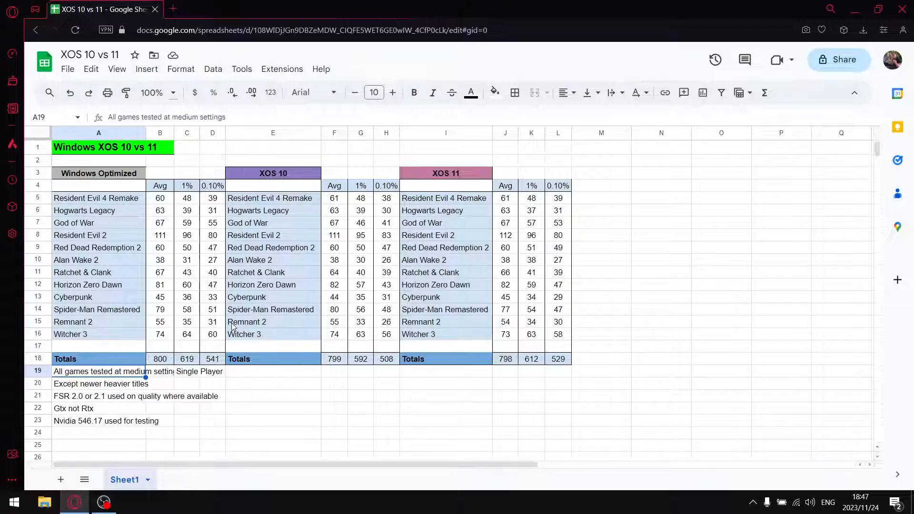
mouse_move(291, 219)
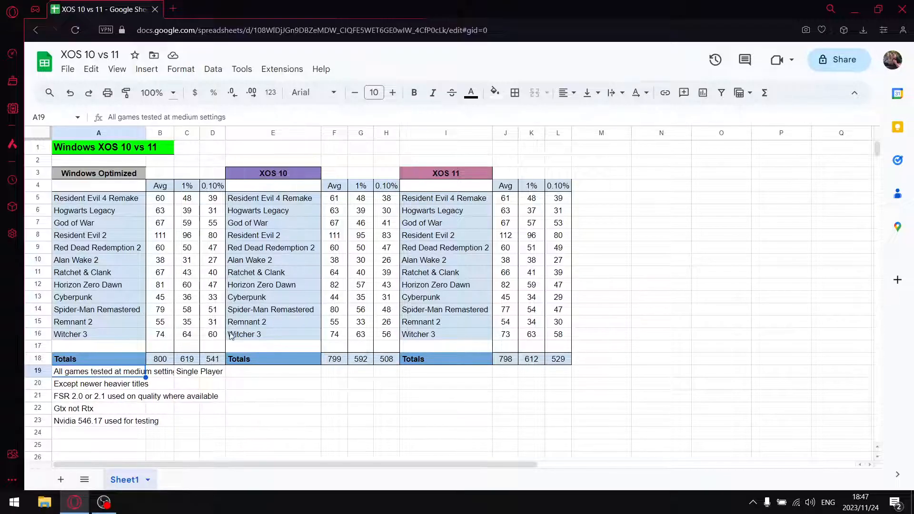
click(116, 396)
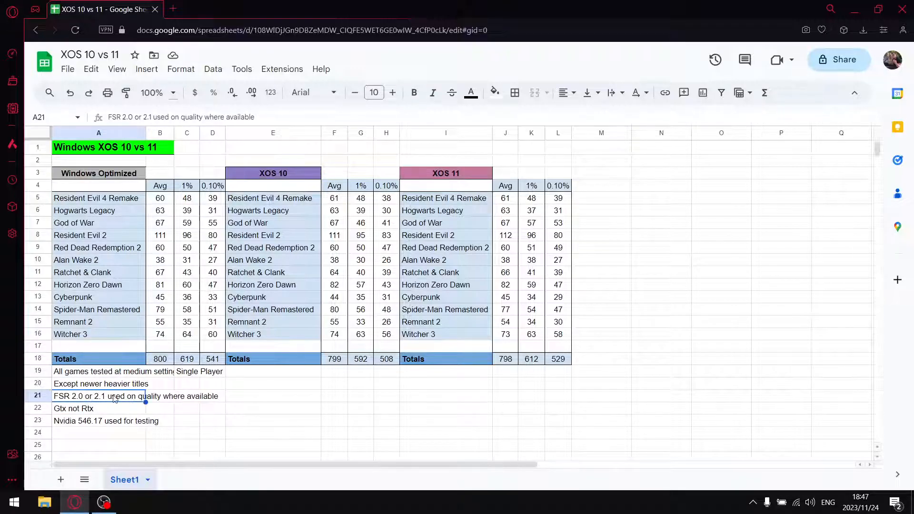
mouse_move(195, 394)
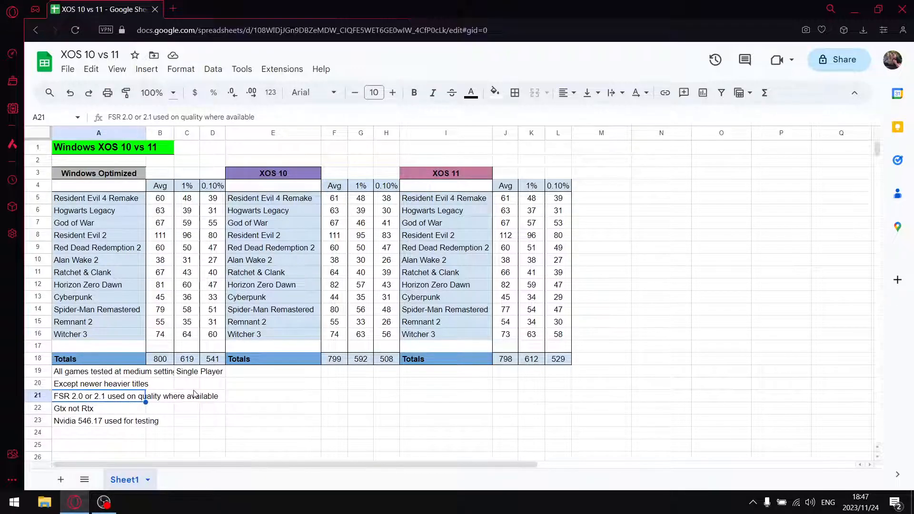
click(74, 409)
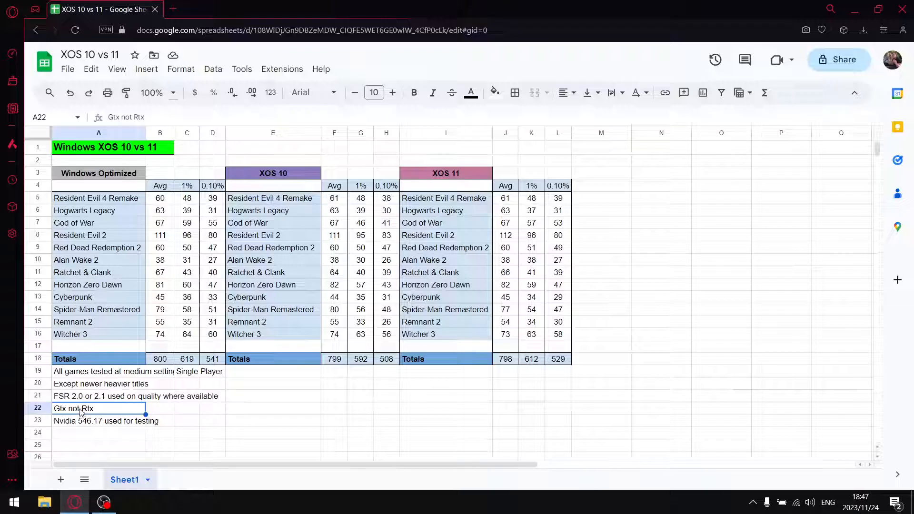
mouse_move(85, 402)
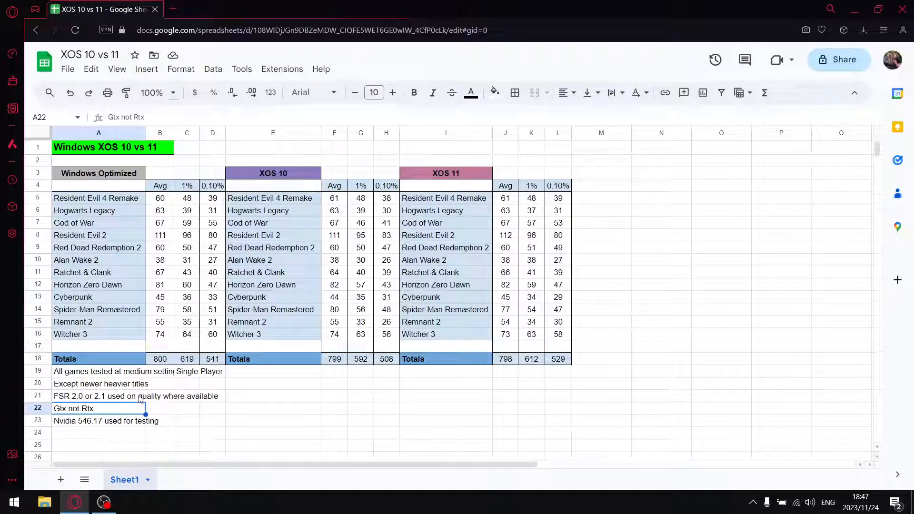
click(79, 420)
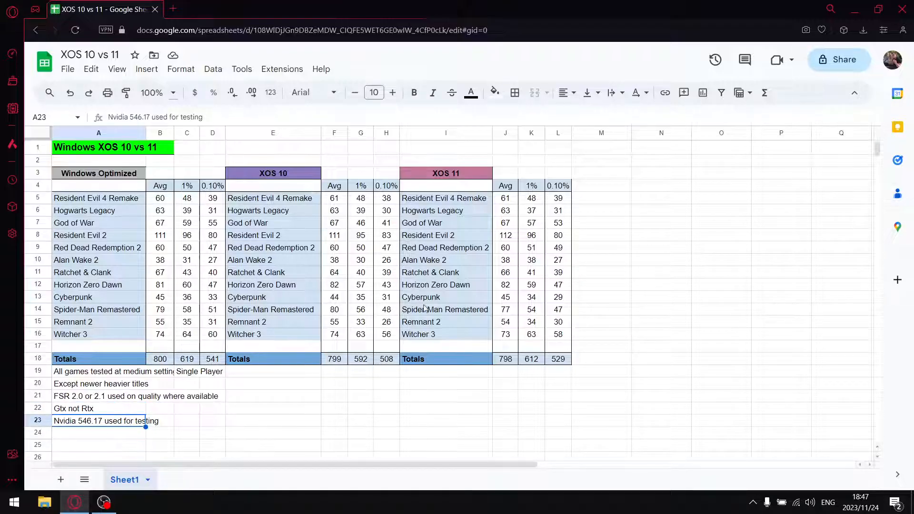
mouse_move(343, 206)
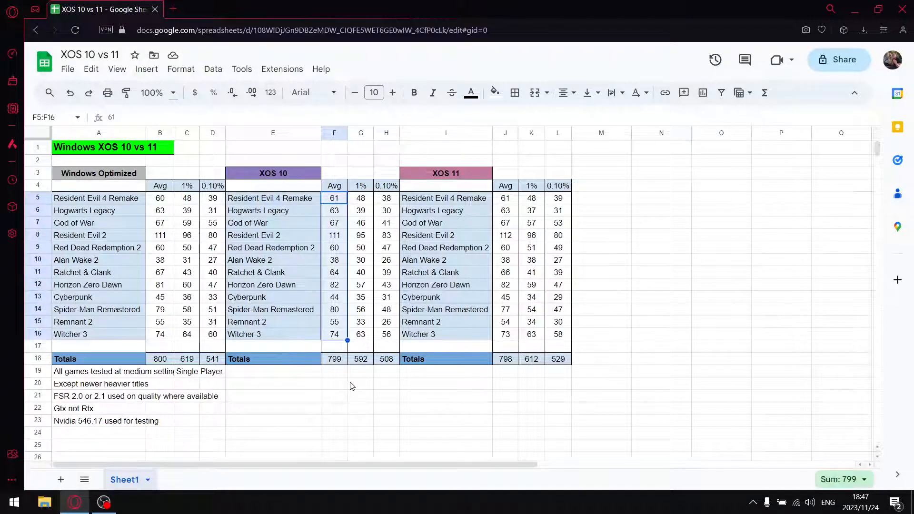
click(335, 359)
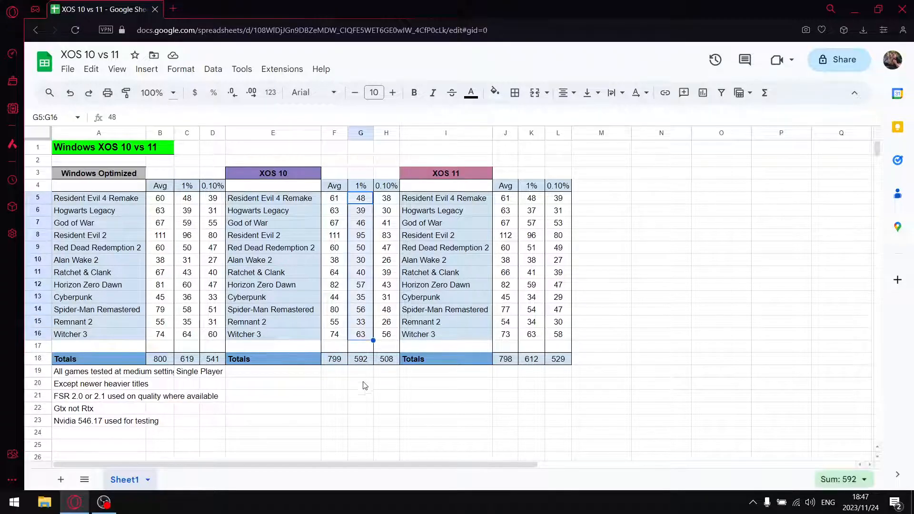
click(360, 359)
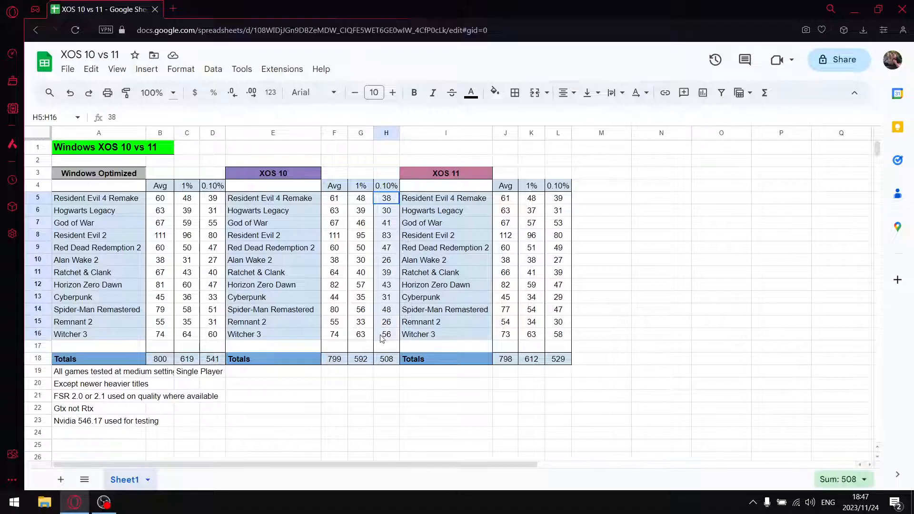
click(385, 359)
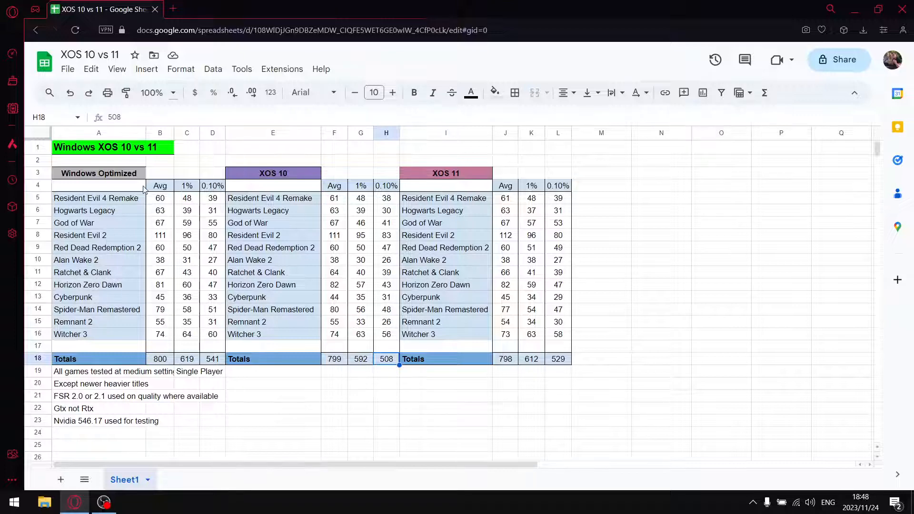
click(98, 174)
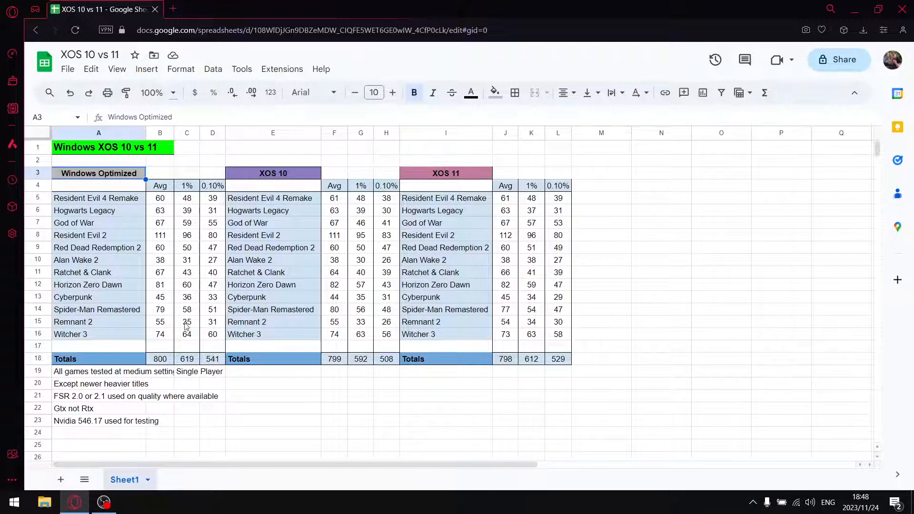
drag(160, 198, 160, 321)
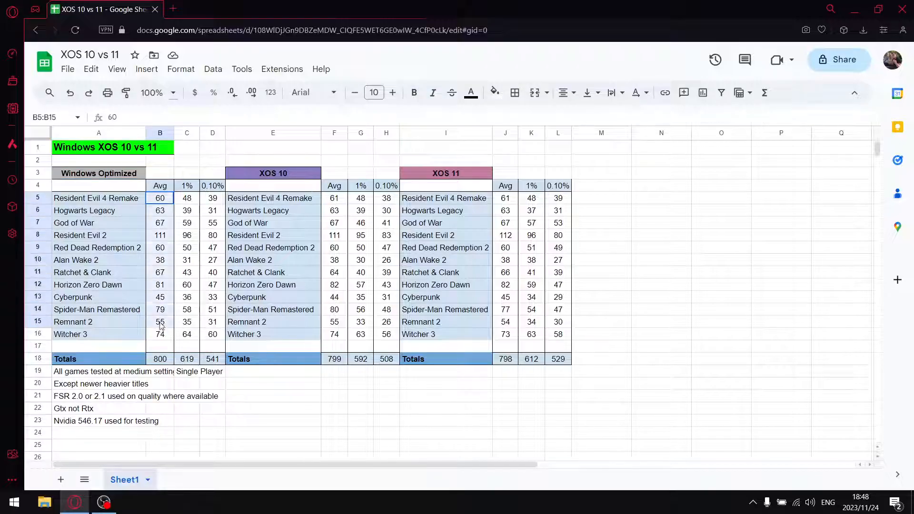
click(160, 359)
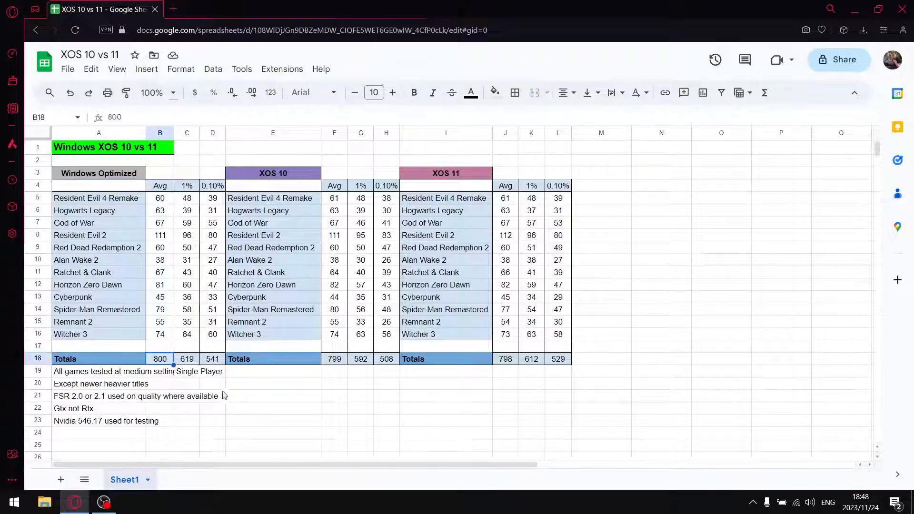
click(187, 198)
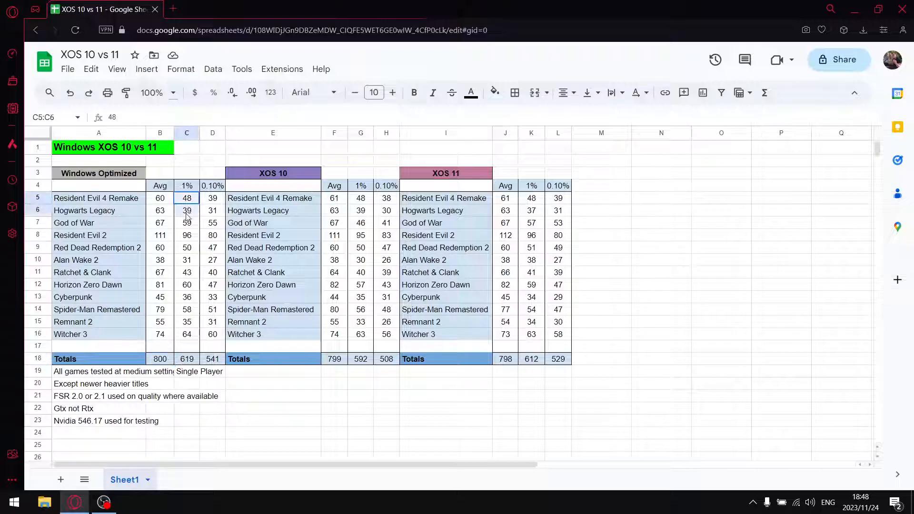
click(187, 359)
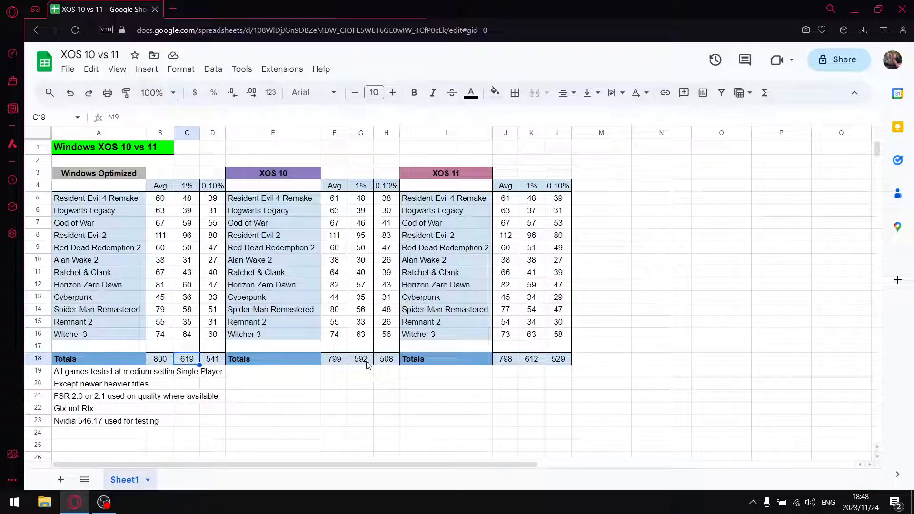
mouse_move(362, 366)
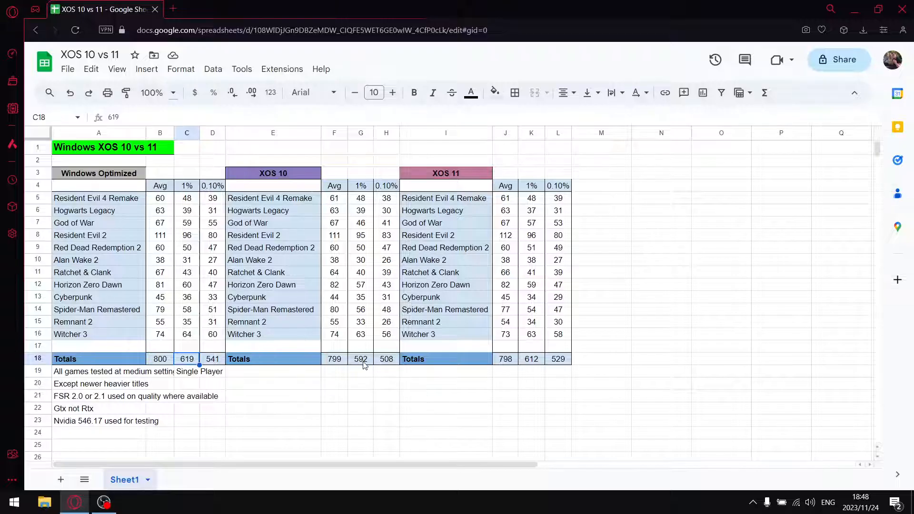
mouse_move(390, 266)
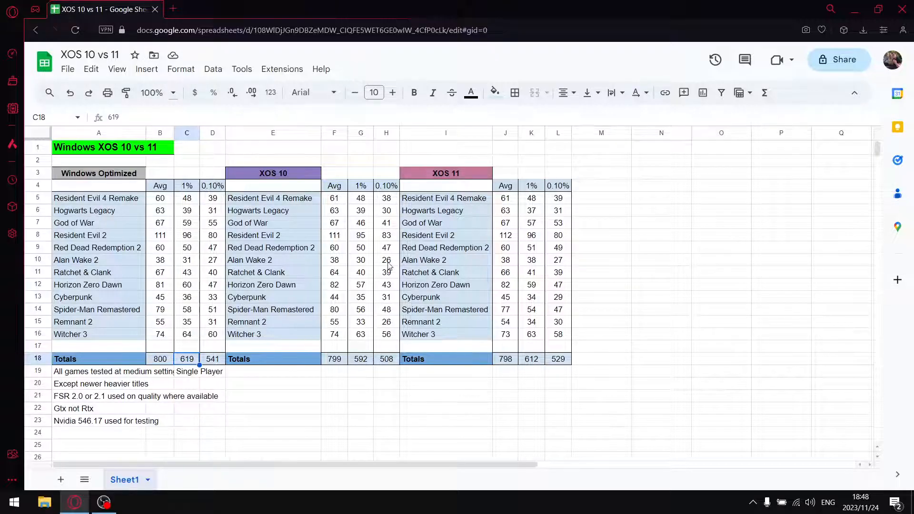
mouse_move(369, 234)
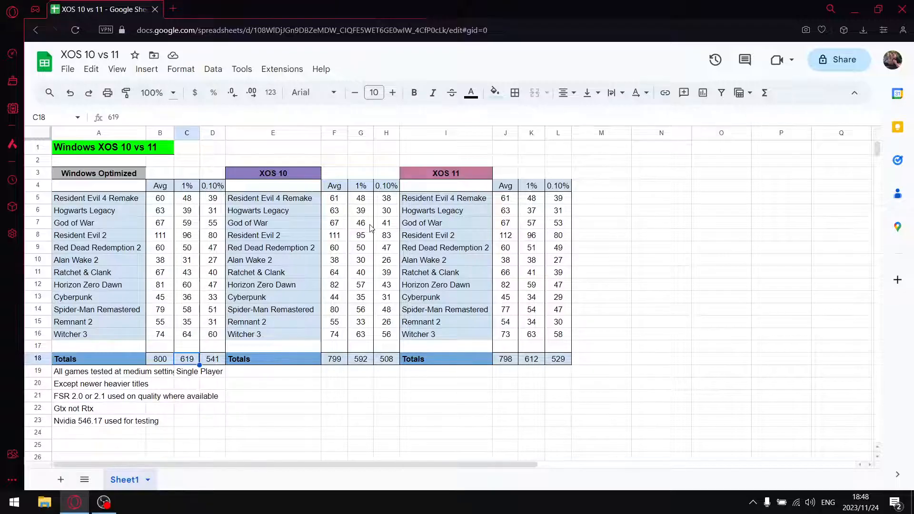
click(360, 223)
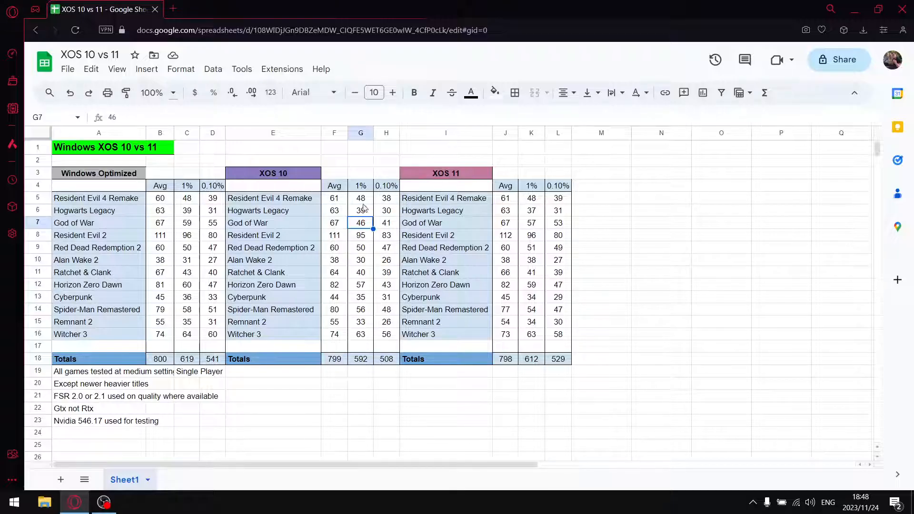
mouse_move(368, 223)
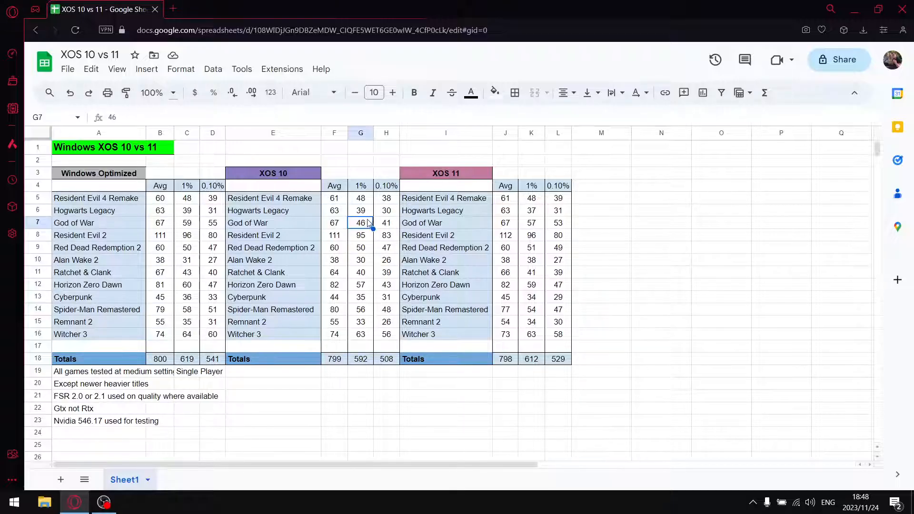
mouse_move(343, 207)
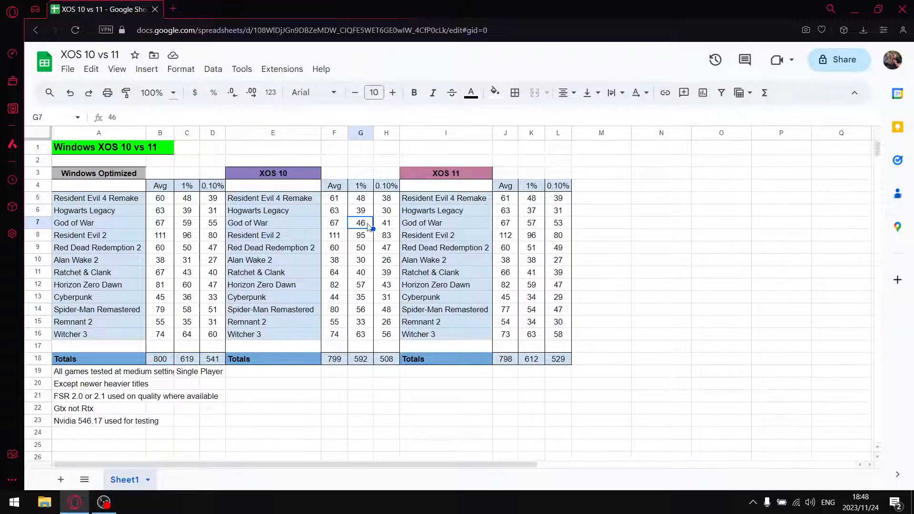
click(385, 223)
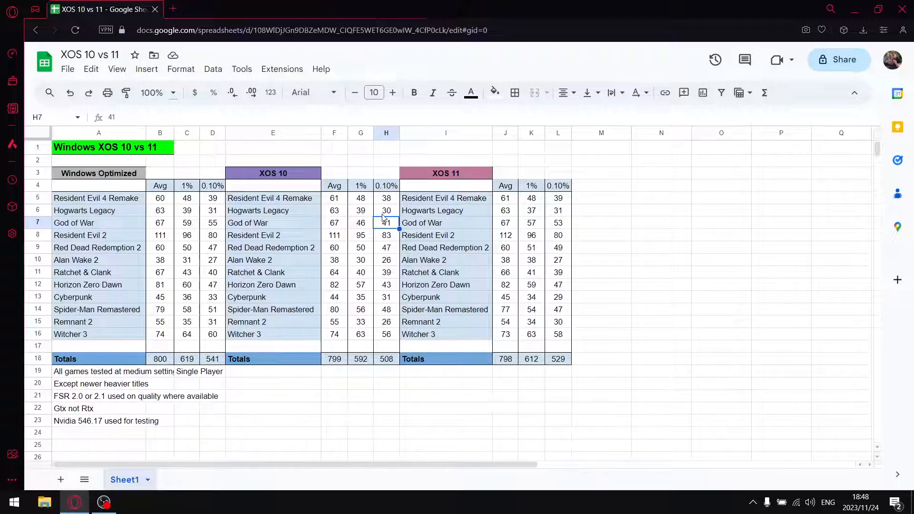
click(360, 222)
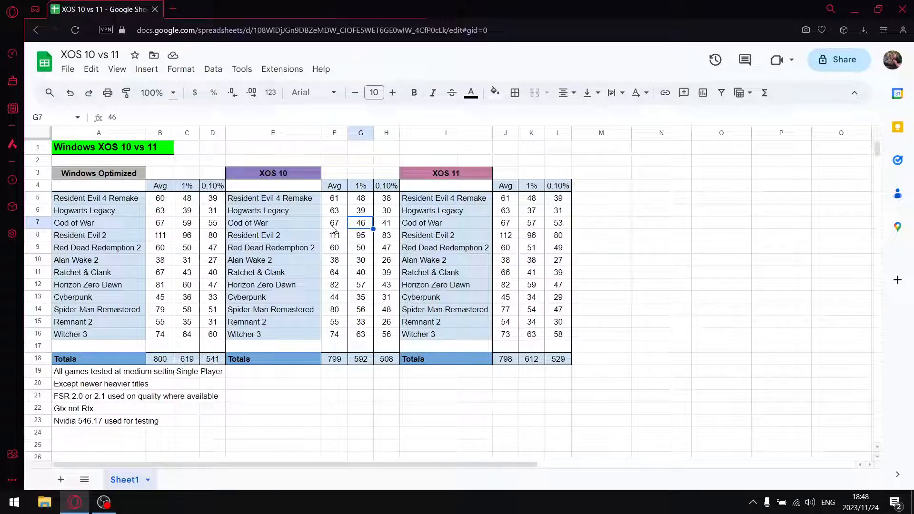
mouse_move(327, 227)
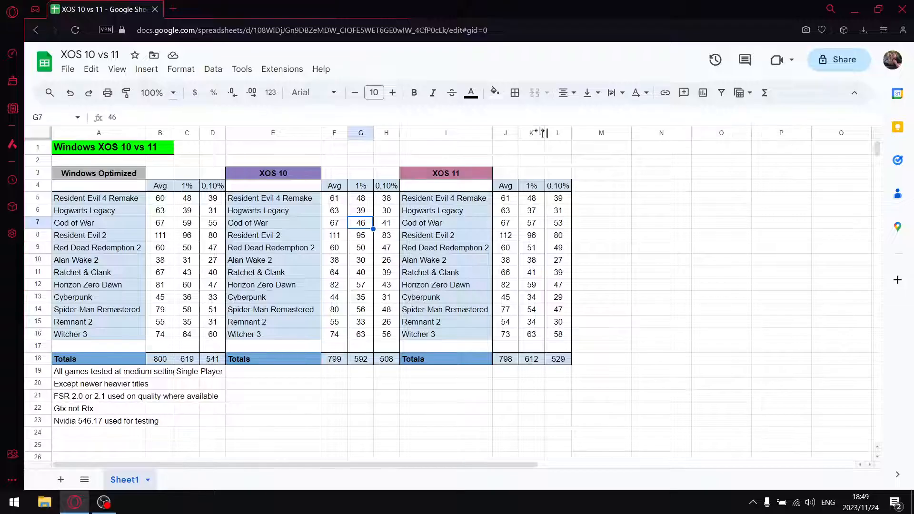
click(446, 173)
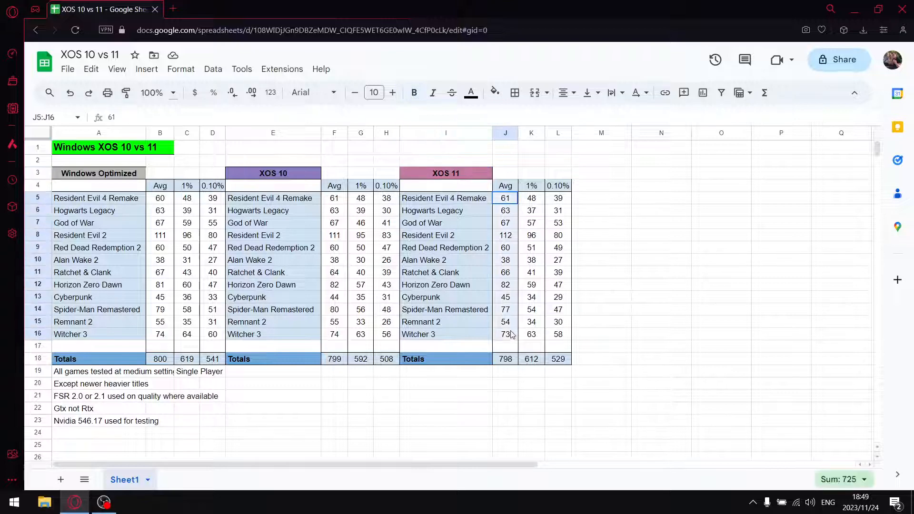
click(504, 359)
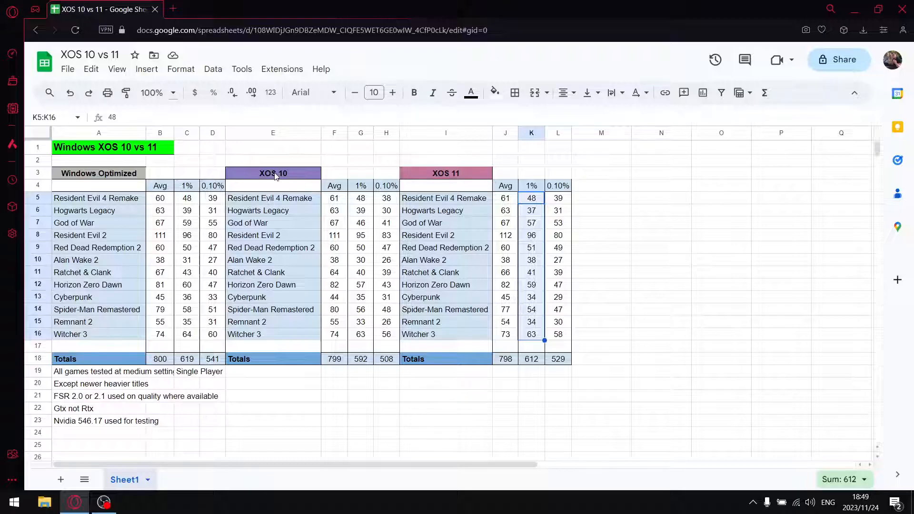
click(273, 173)
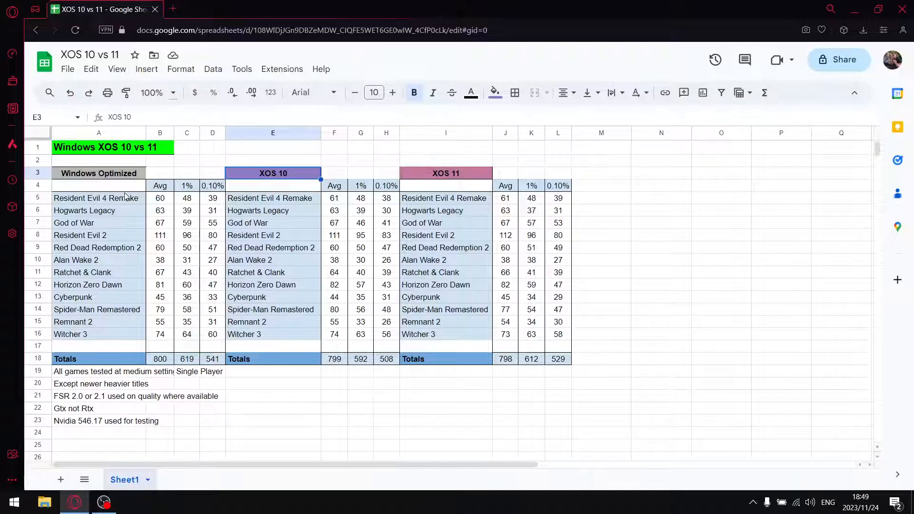
click(98, 174)
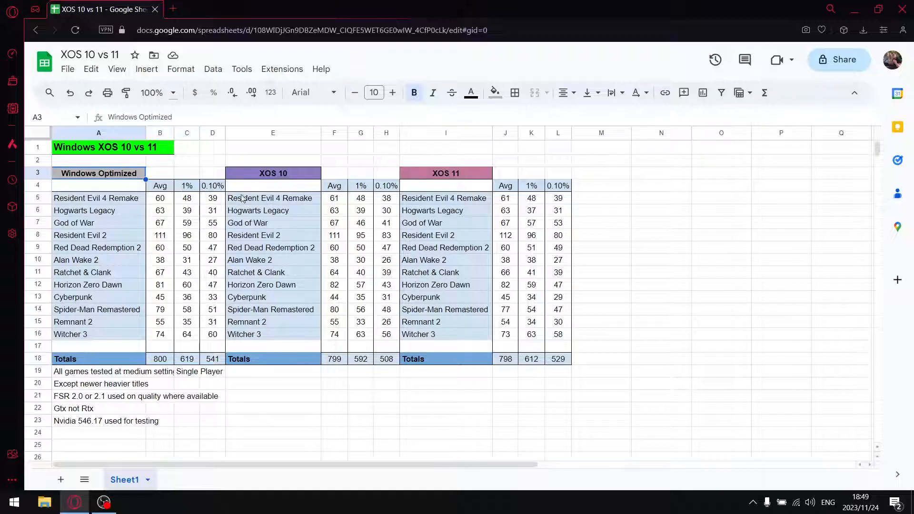
drag(531, 198, 531, 322)
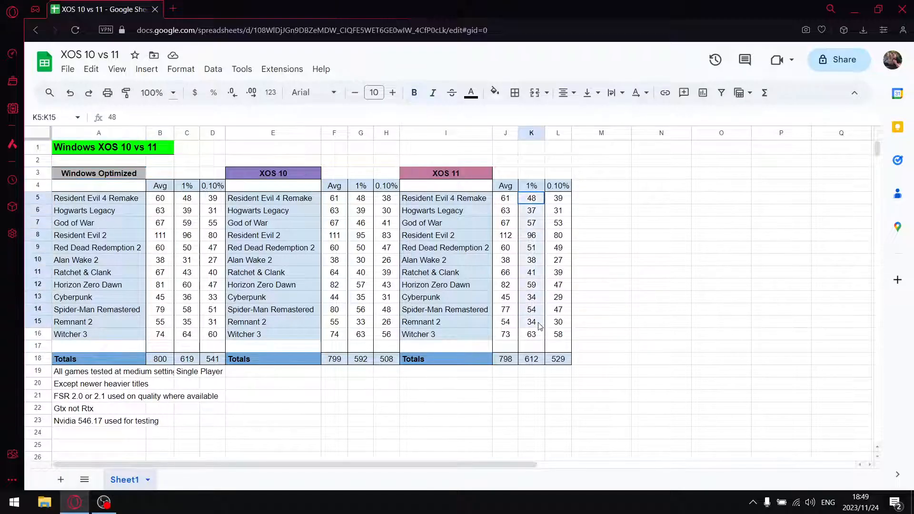
click(530, 359)
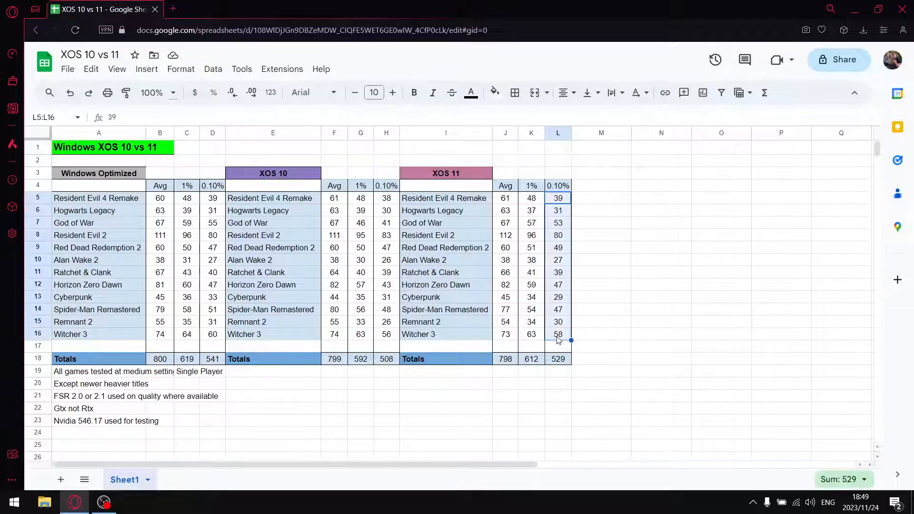
click(557, 359)
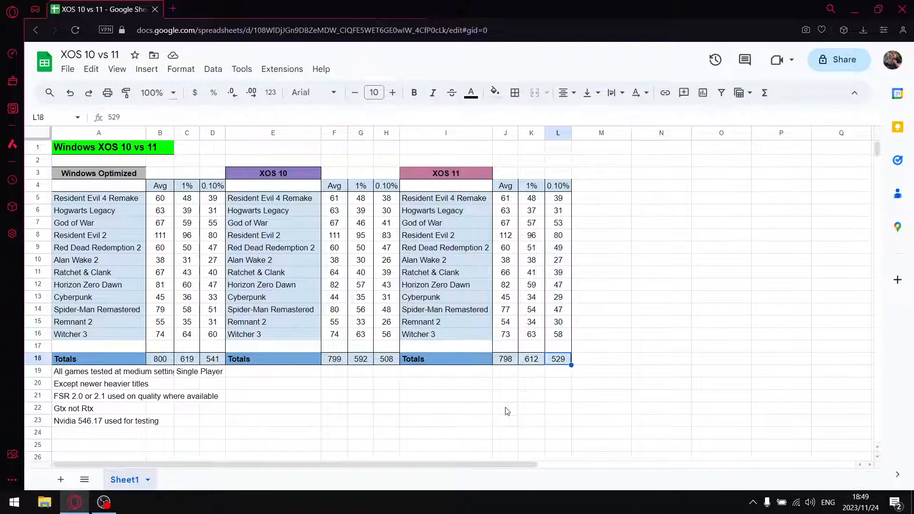
click(212, 359)
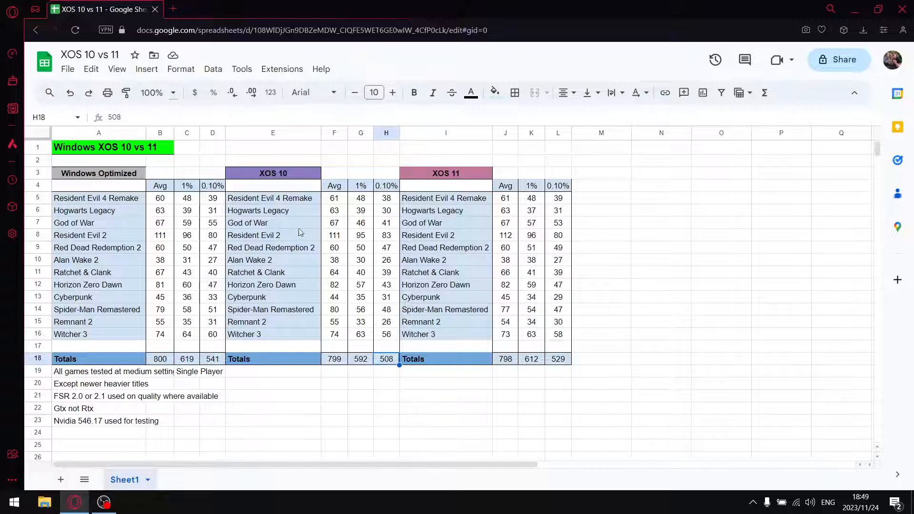
mouse_move(280, 181)
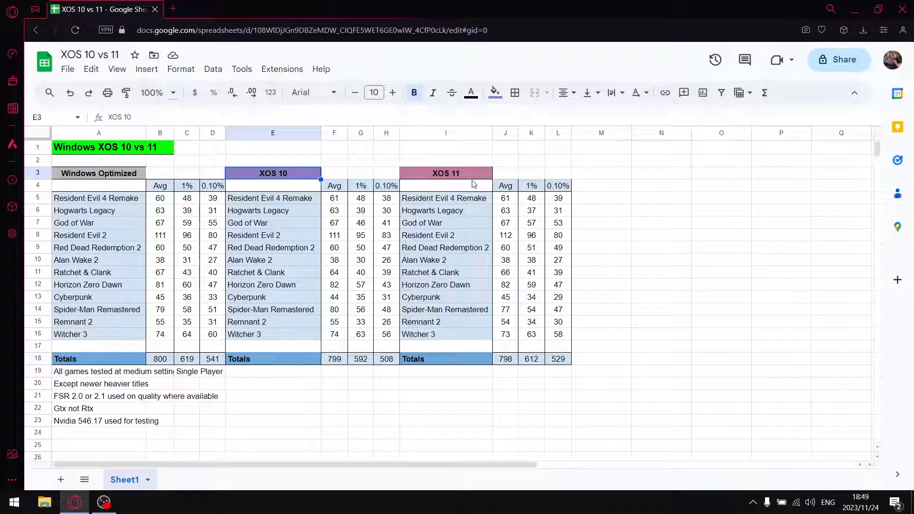
click(445, 173)
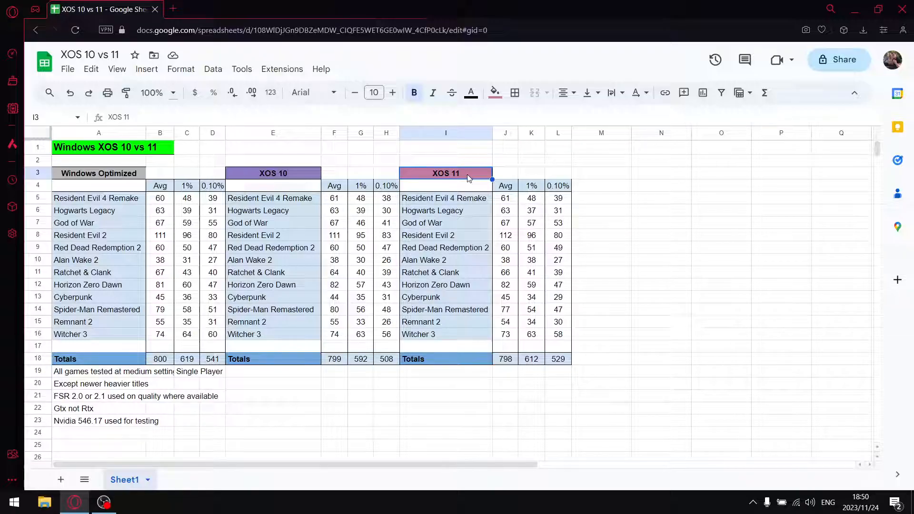
mouse_move(557, 220)
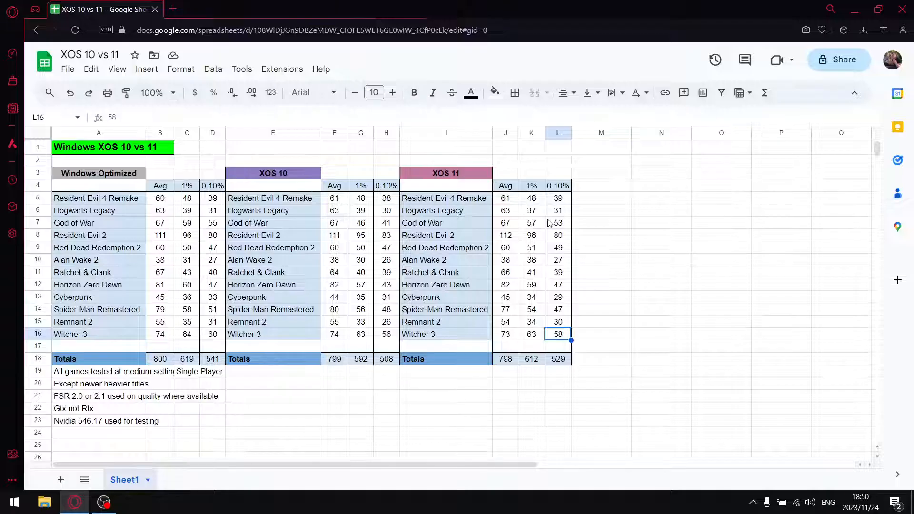
mouse_move(377, 206)
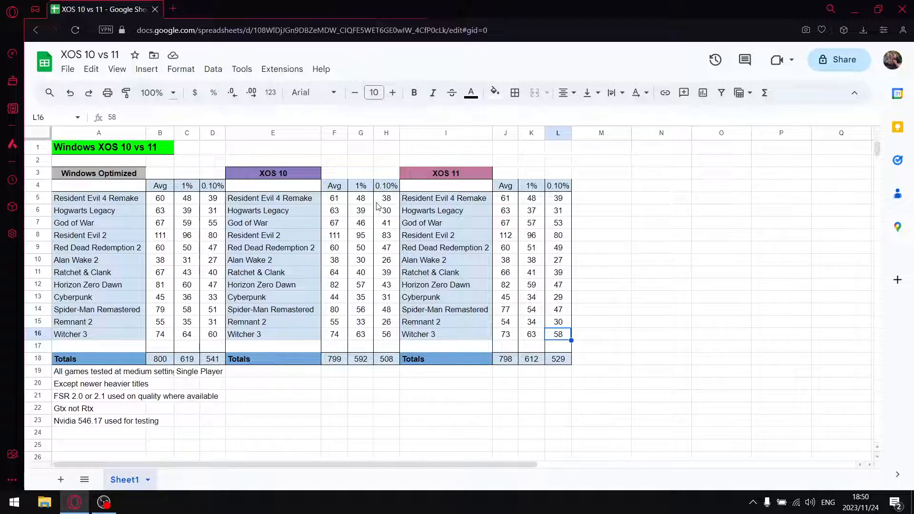